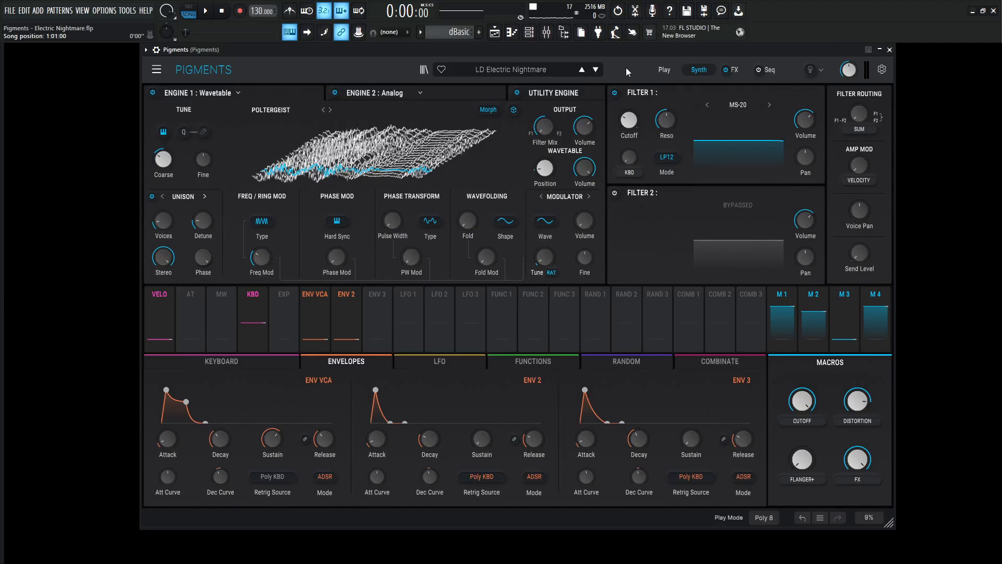
# - Glance at the effects chain page and return to the engines and filters page
pyautogui.click(204, 10)
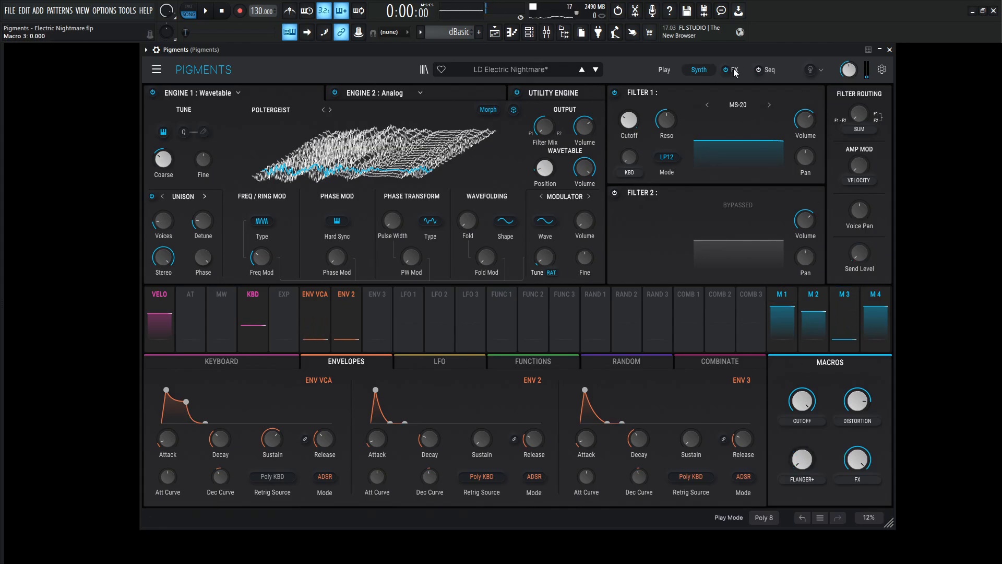
pyautogui.click(733, 70)
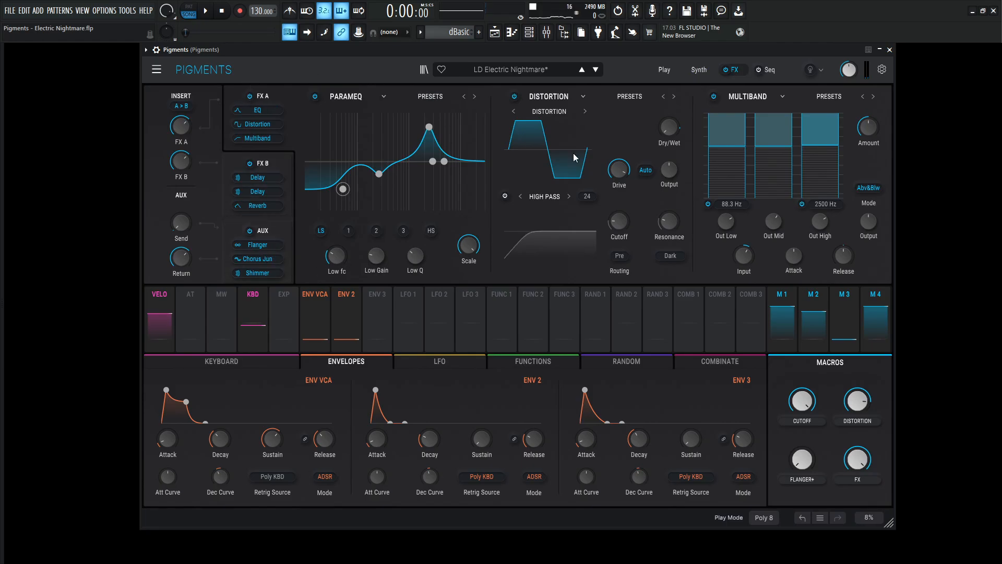
pyautogui.click(698, 69)
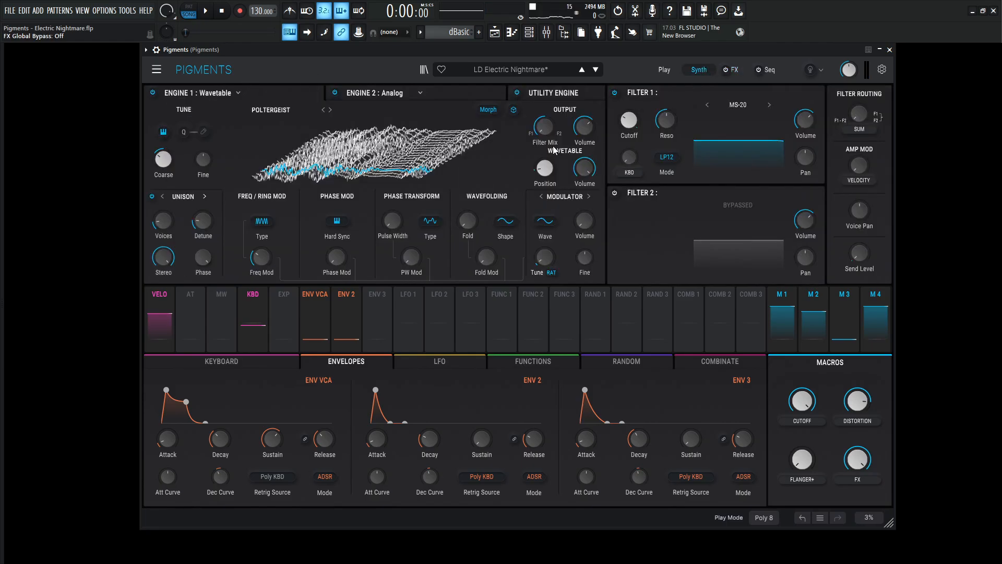
pyautogui.click(517, 93)
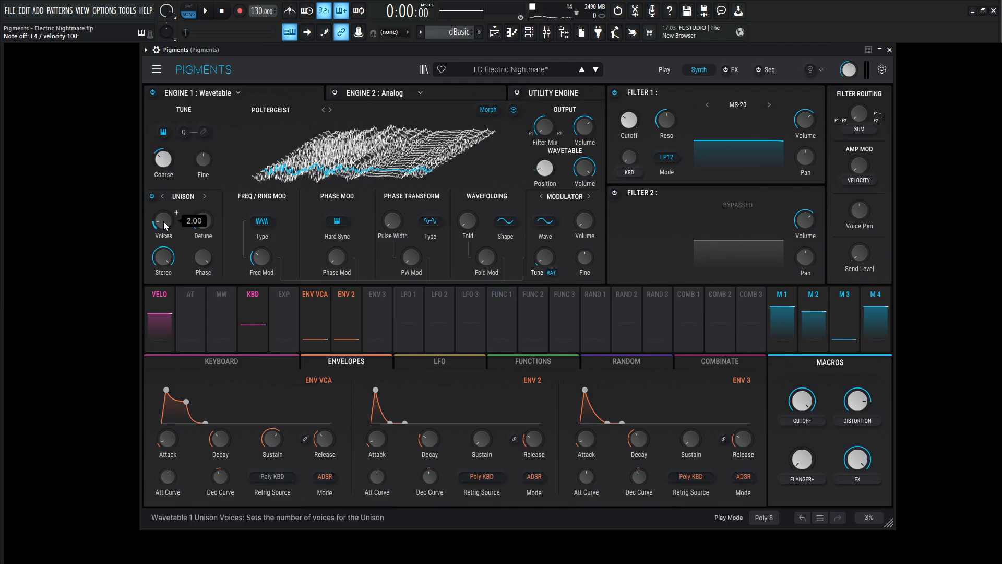
pyautogui.moveTo(202, 221)
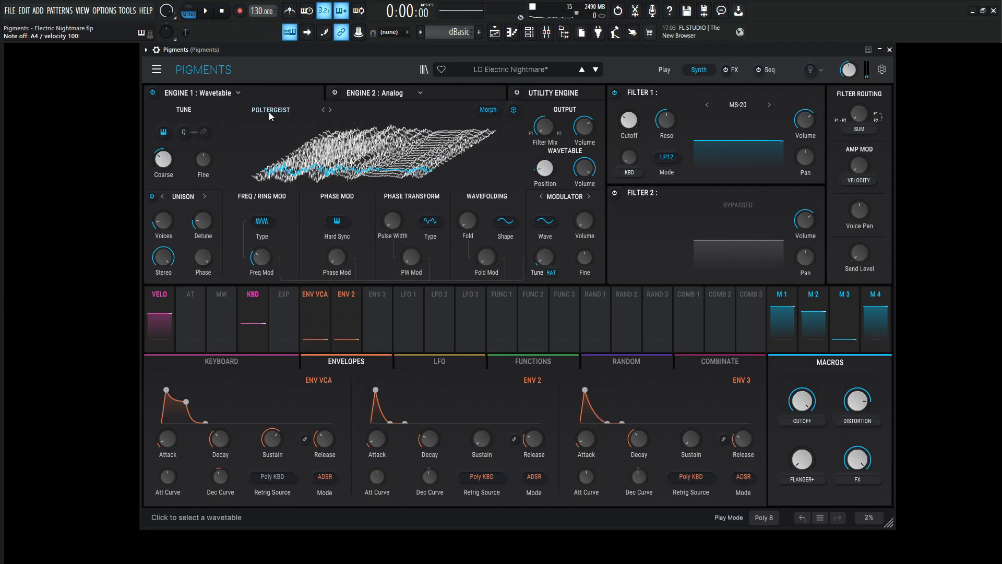
# - Check the frequency modulation amount, then show Engine 2's Analog settings with its three oscillators
pyautogui.click(270, 110)
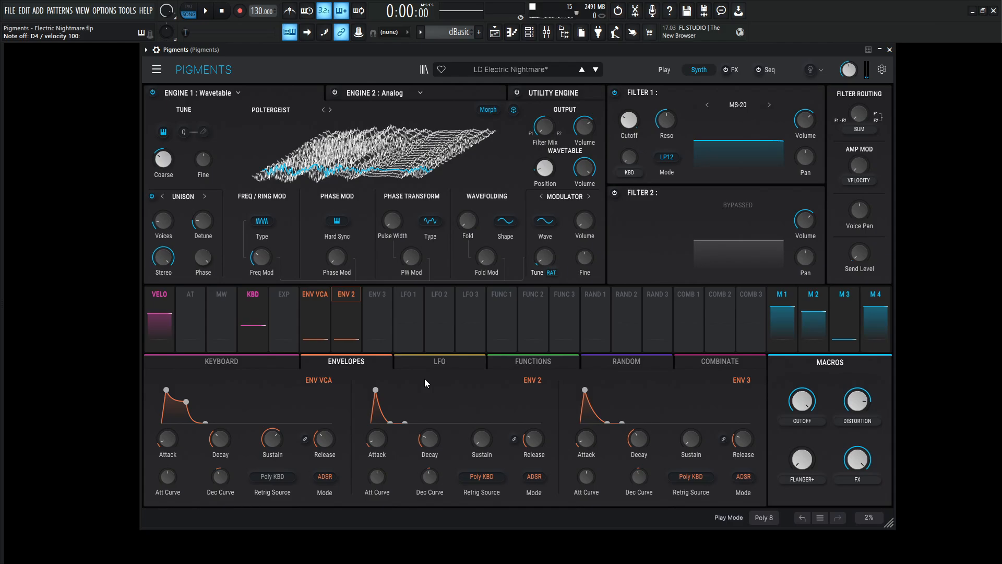
pyautogui.moveTo(376, 439)
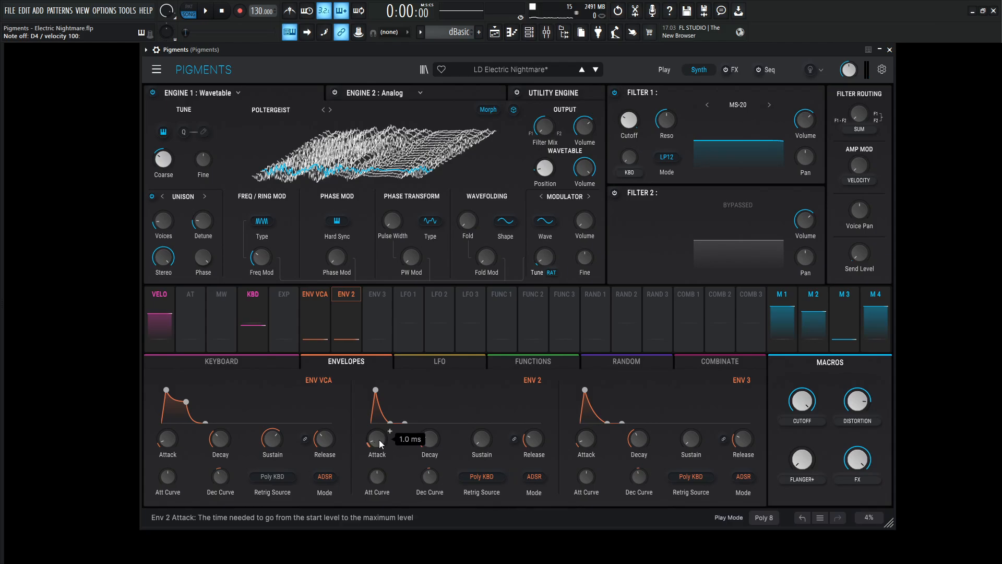
pyautogui.moveTo(495, 446)
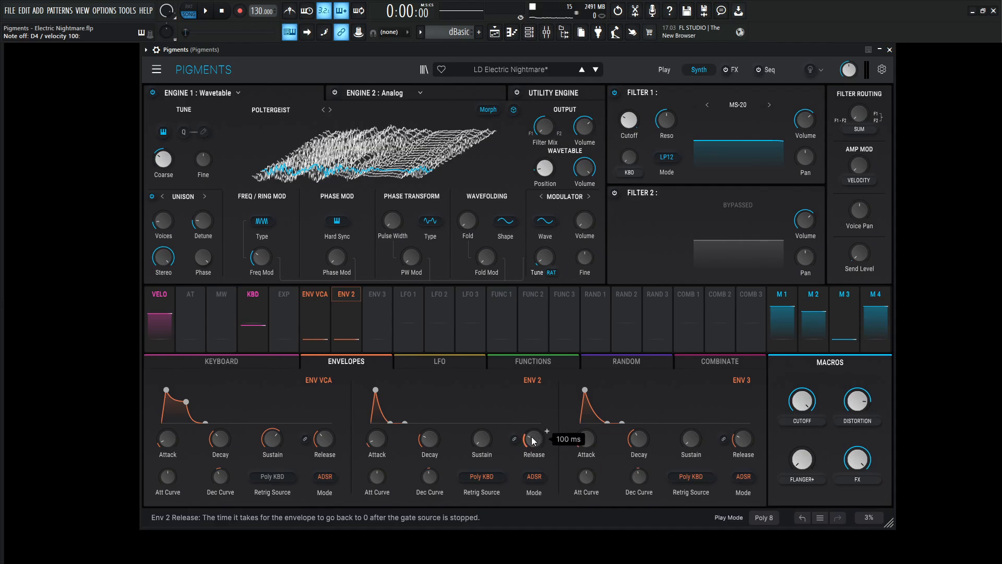
pyautogui.moveTo(376, 476)
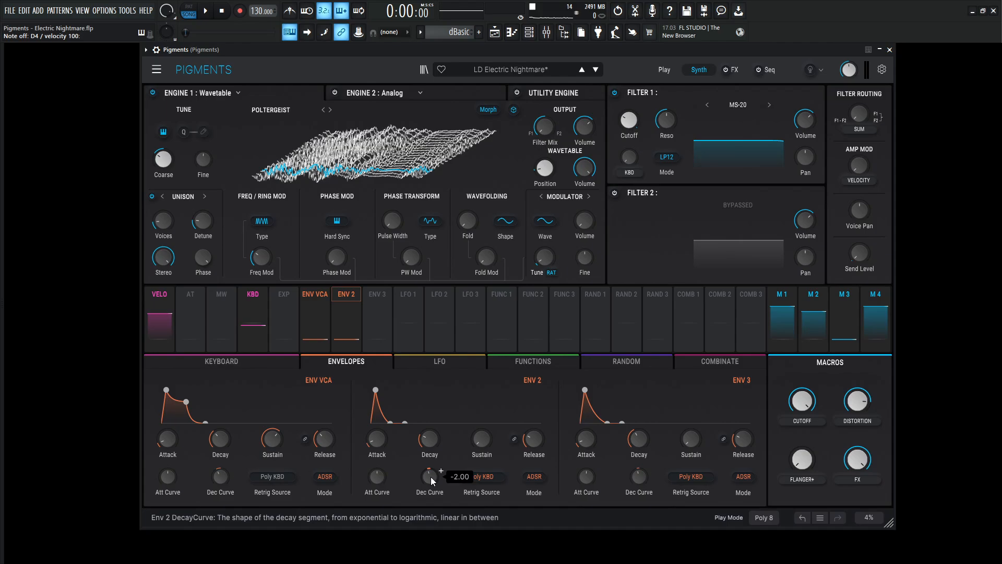
pyautogui.moveTo(496, 499)
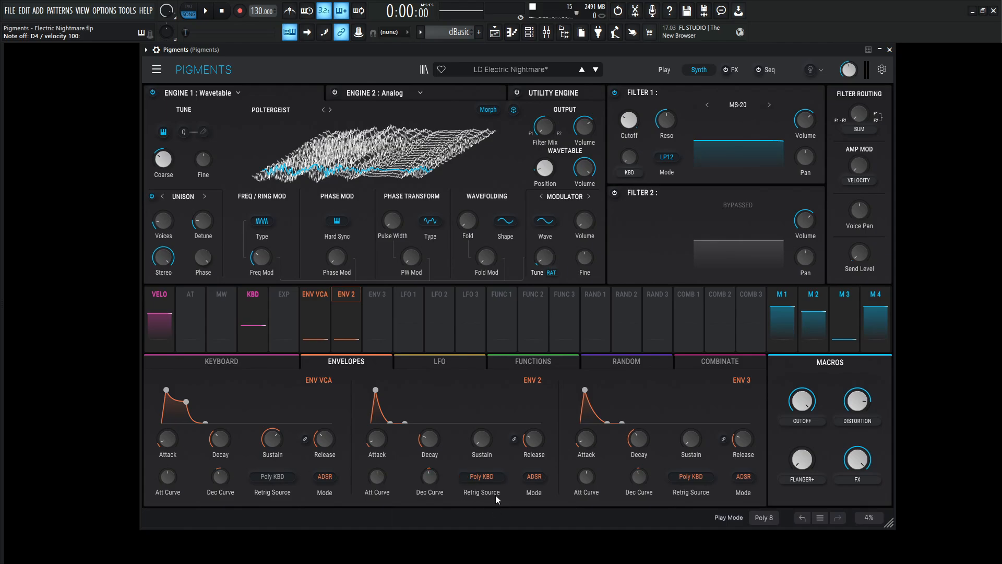
pyautogui.moveTo(480, 477)
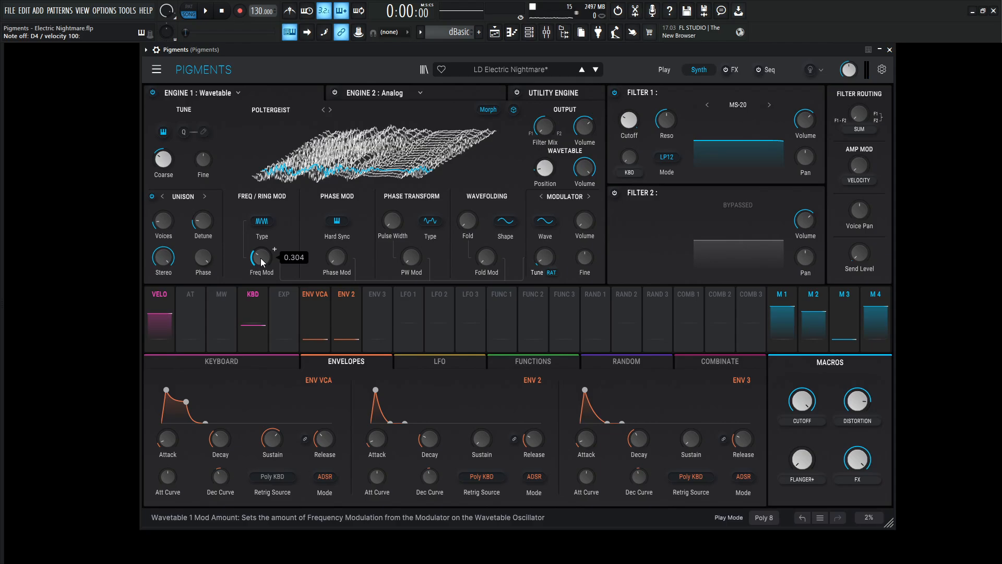
pyautogui.click(261, 220)
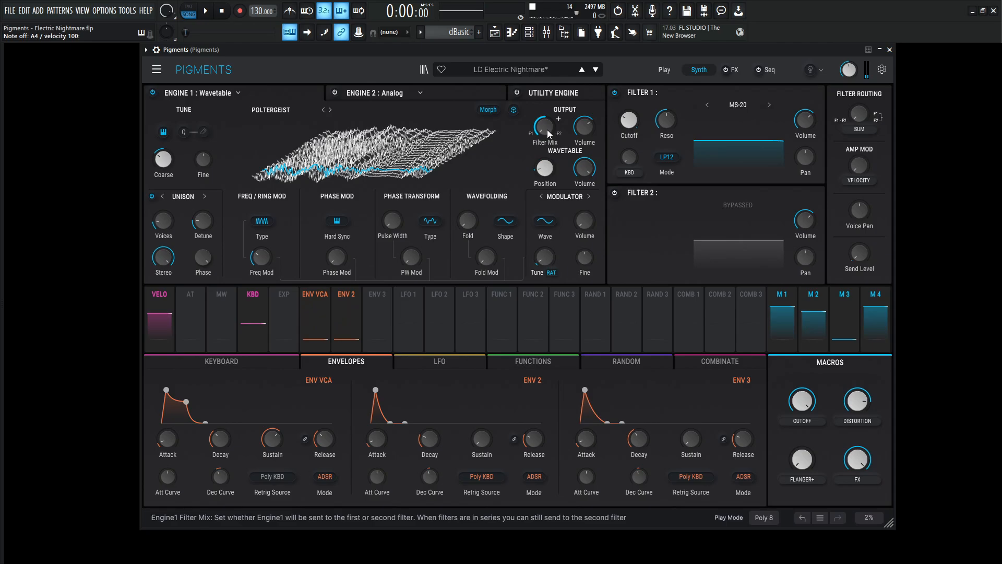
pyautogui.moveTo(765, 141)
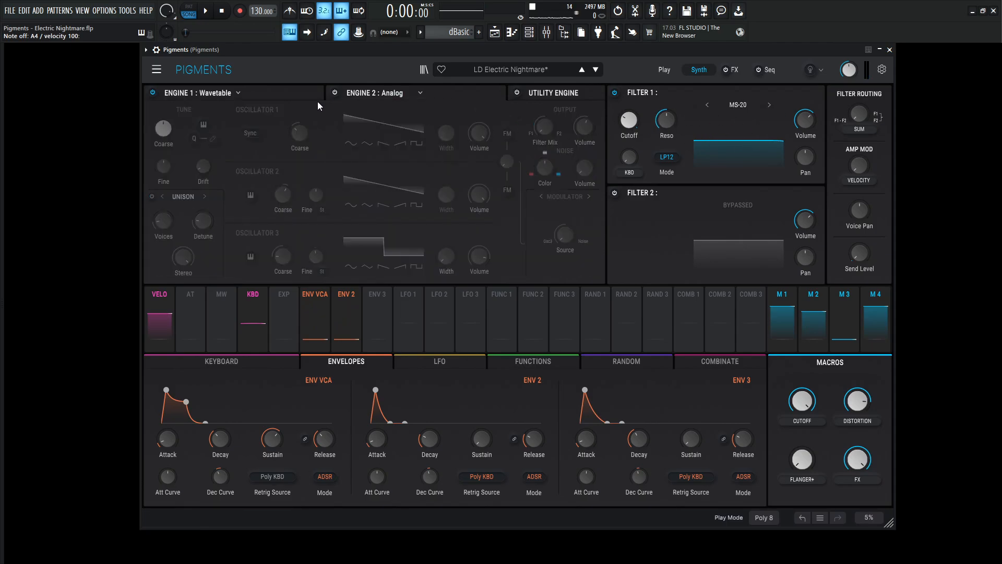
pyautogui.click(334, 92)
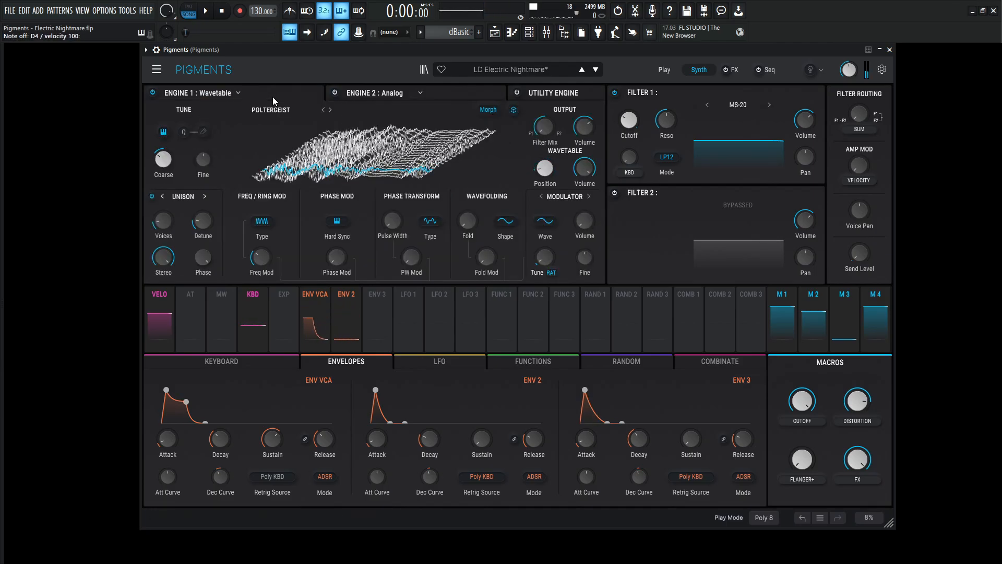
pyautogui.moveTo(270, 110)
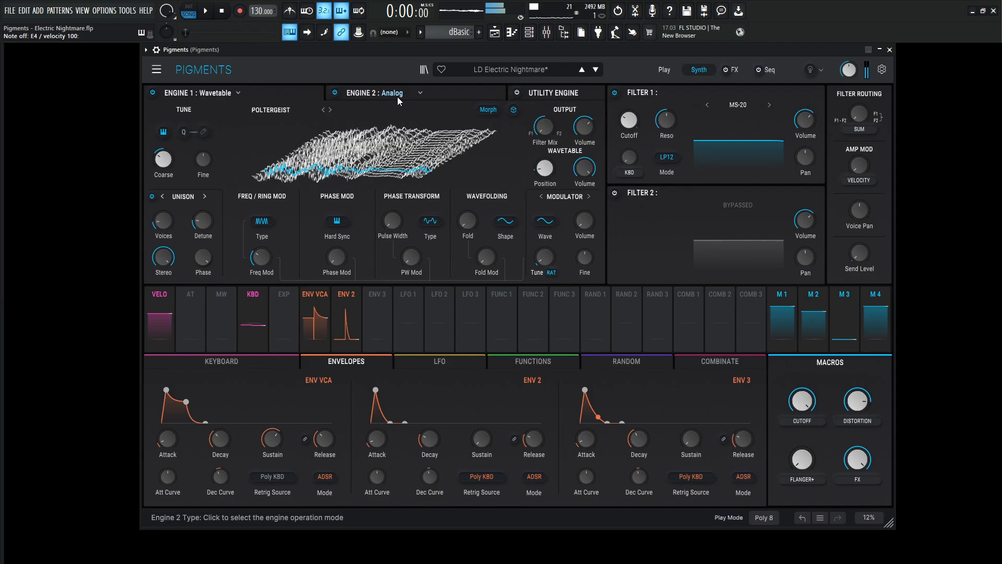
pyautogui.click(152, 93)
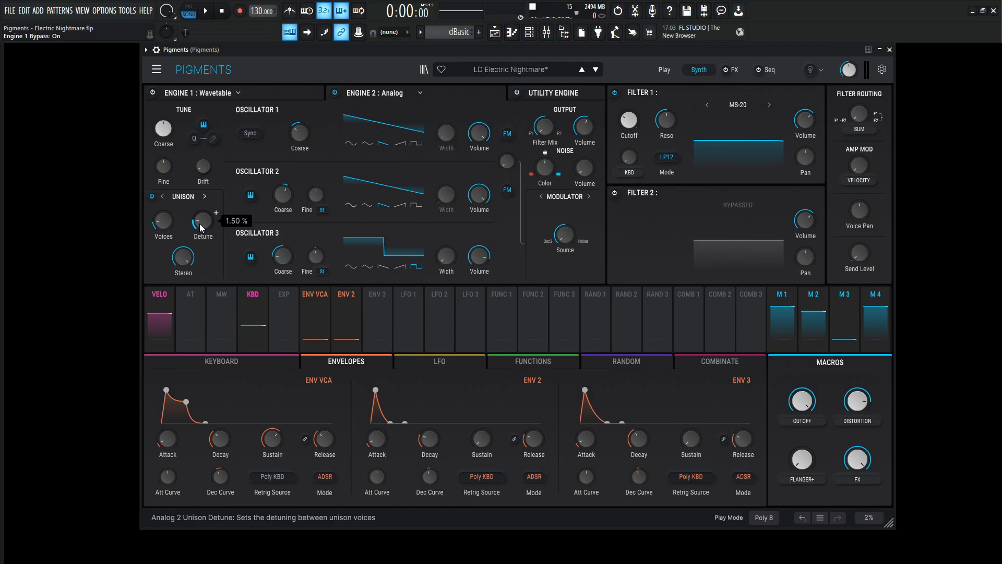
pyautogui.moveTo(286, 155)
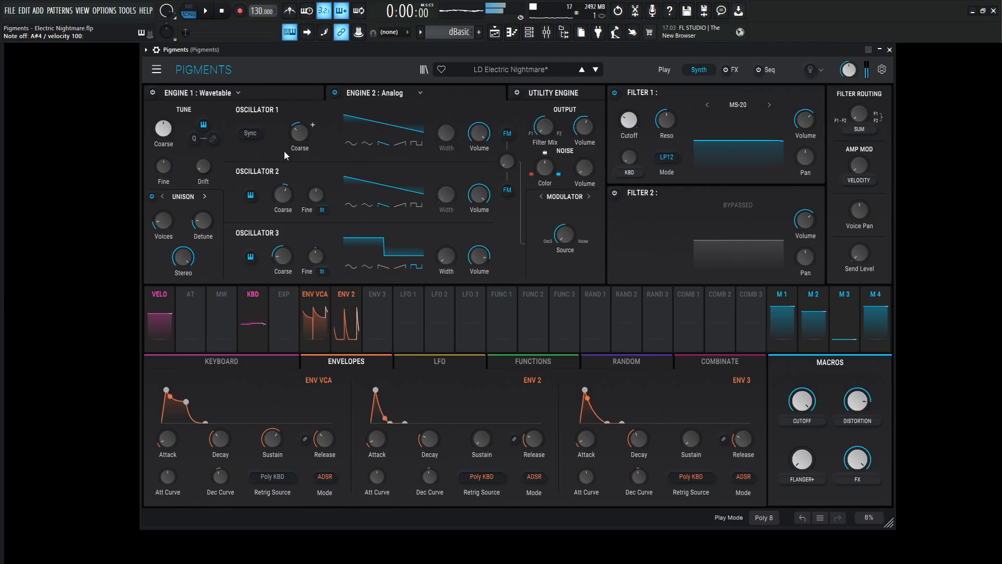
pyautogui.moveTo(299, 133)
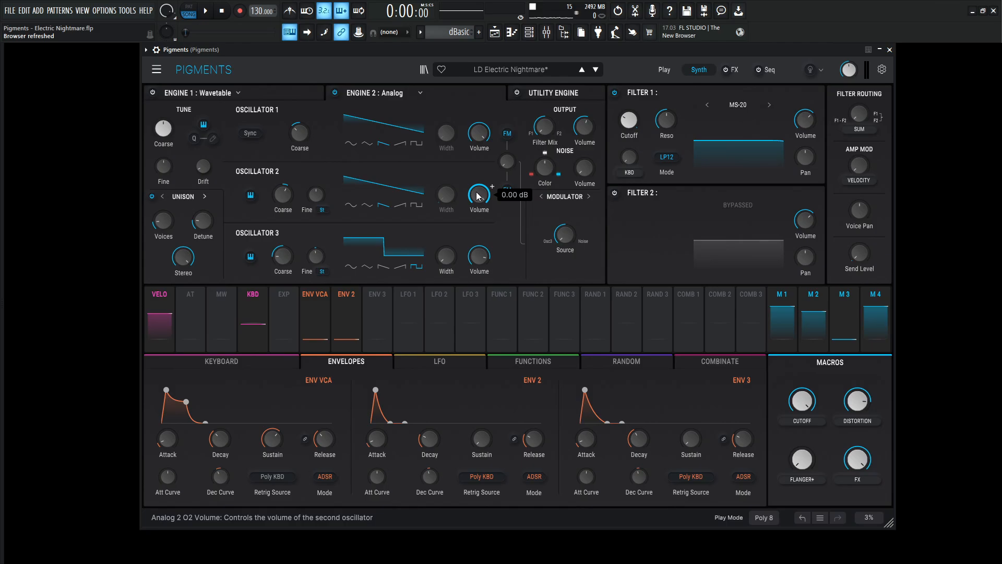
pyautogui.moveTo(282, 255)
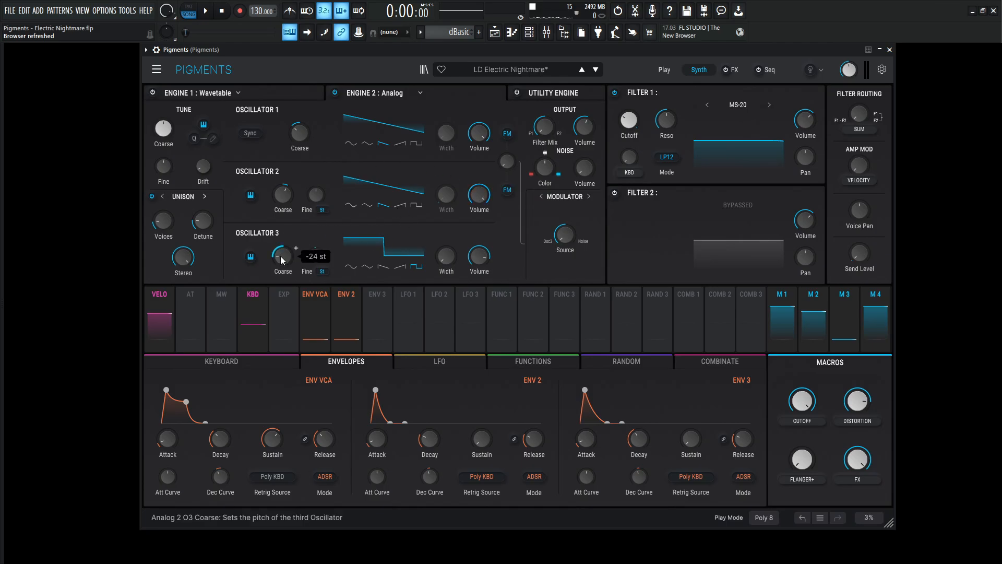
pyautogui.moveTo(478, 259)
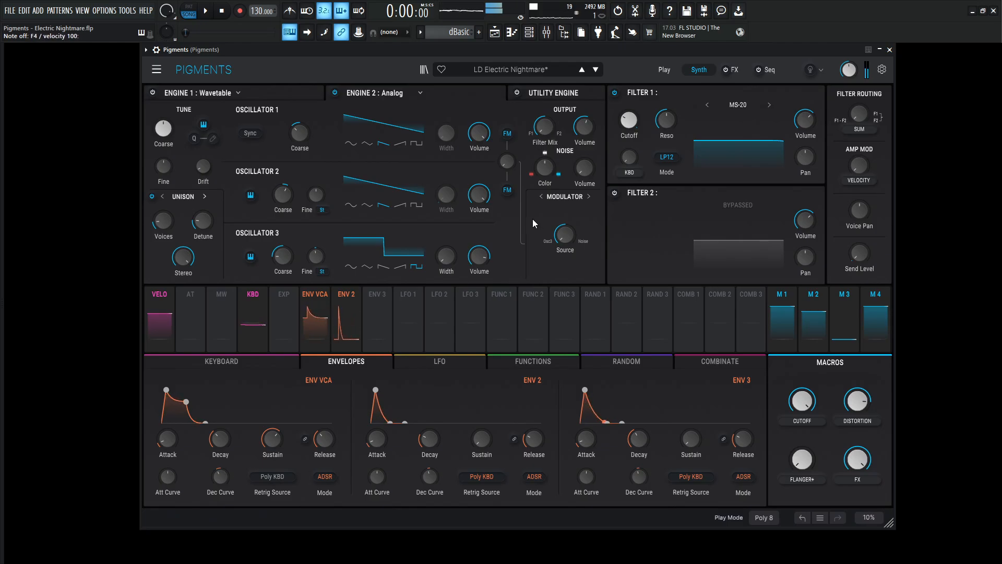
pyautogui.moveTo(202, 167)
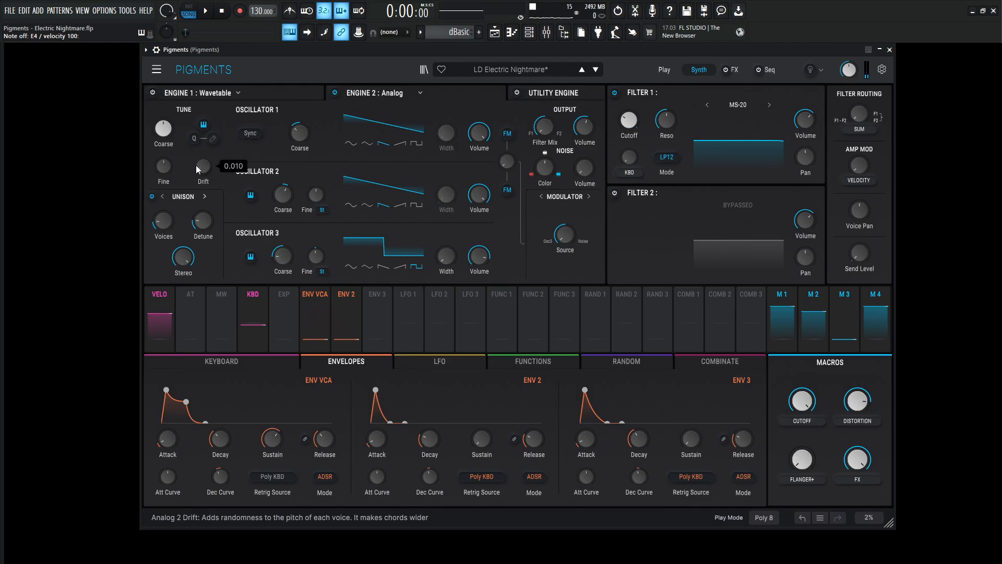
pyautogui.moveTo(283, 168)
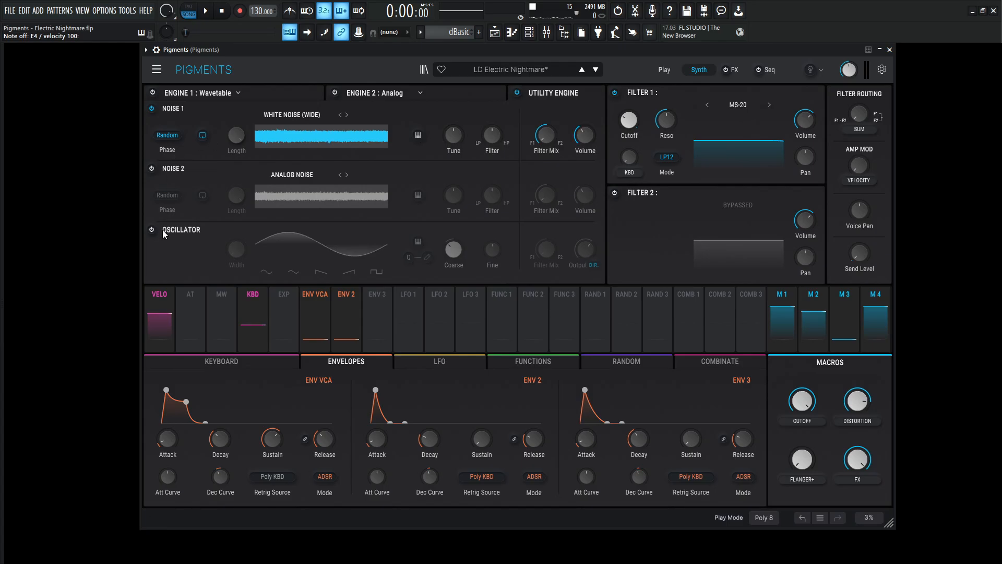
# - Switch on the utility engine's oscillator and confirm its output is routed to Direct Out
pyautogui.click(152, 230)
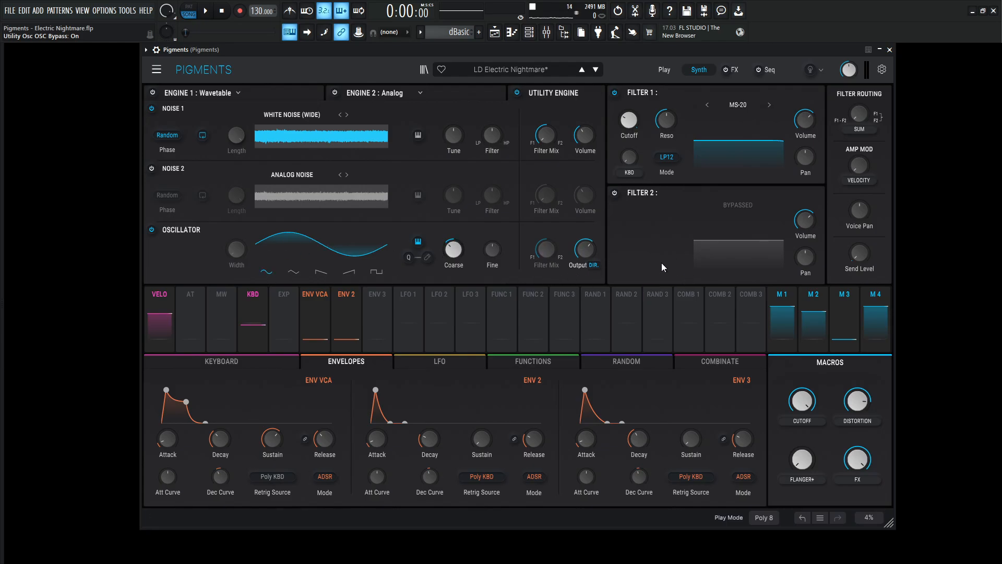
pyautogui.click(582, 265)
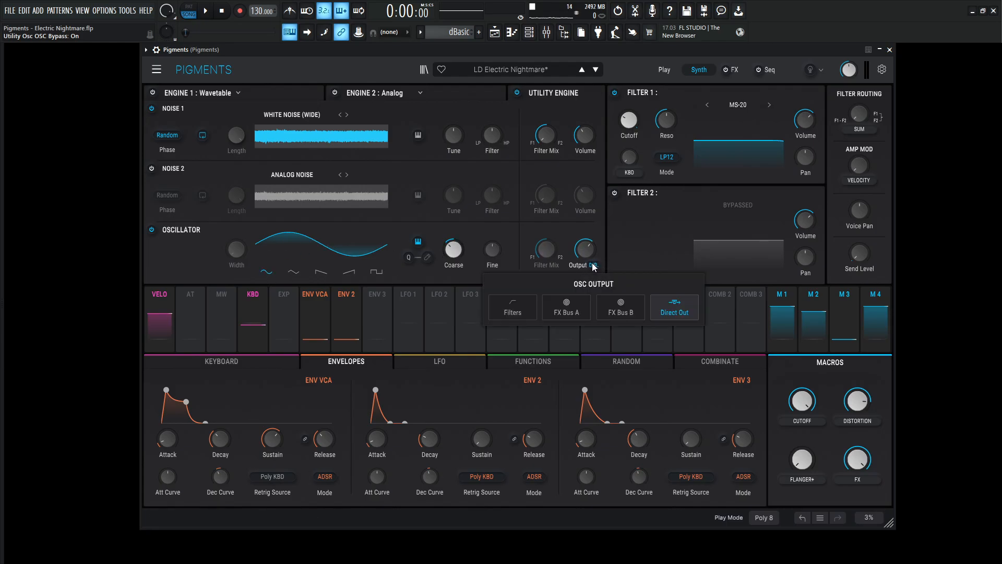
pyautogui.moveTo(593, 274)
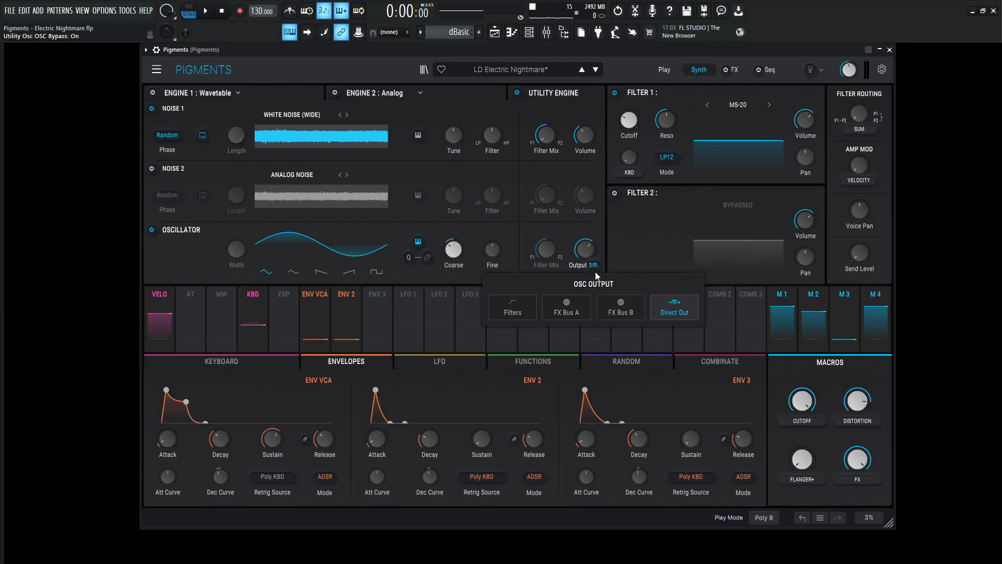
pyautogui.moveTo(711, 312)
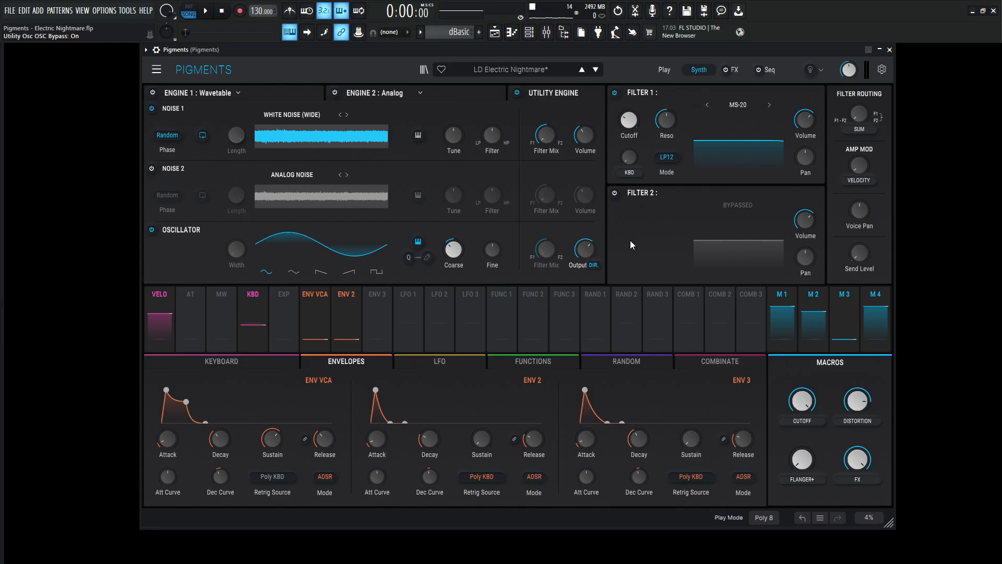
pyautogui.moveTo(718, 93)
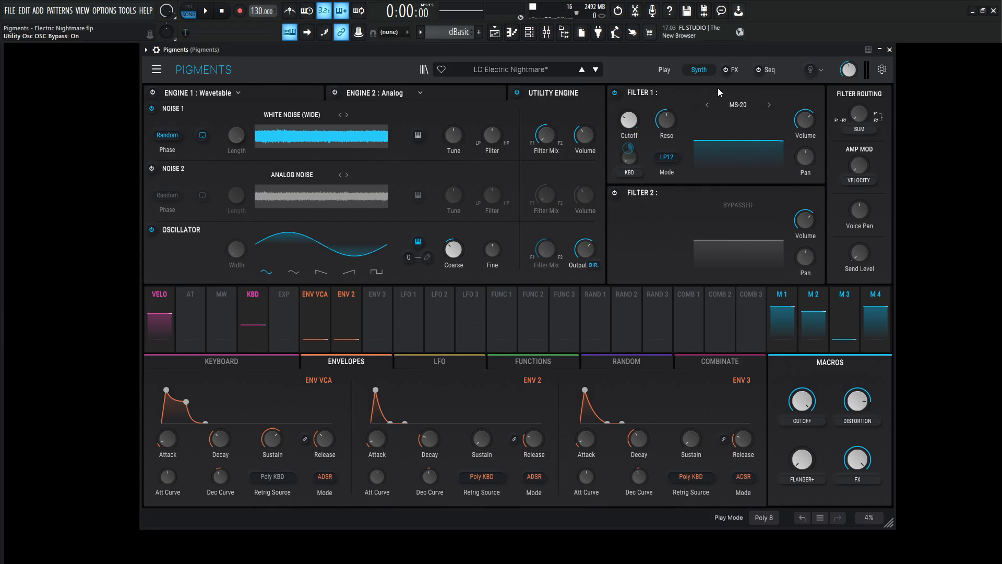
pyautogui.click(736, 69)
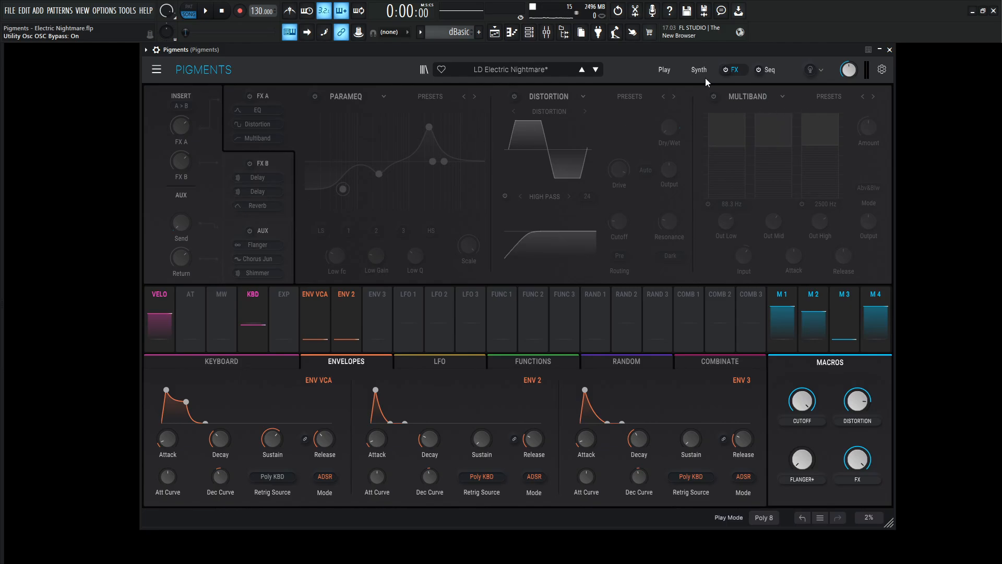
pyautogui.moveTo(717, 85)
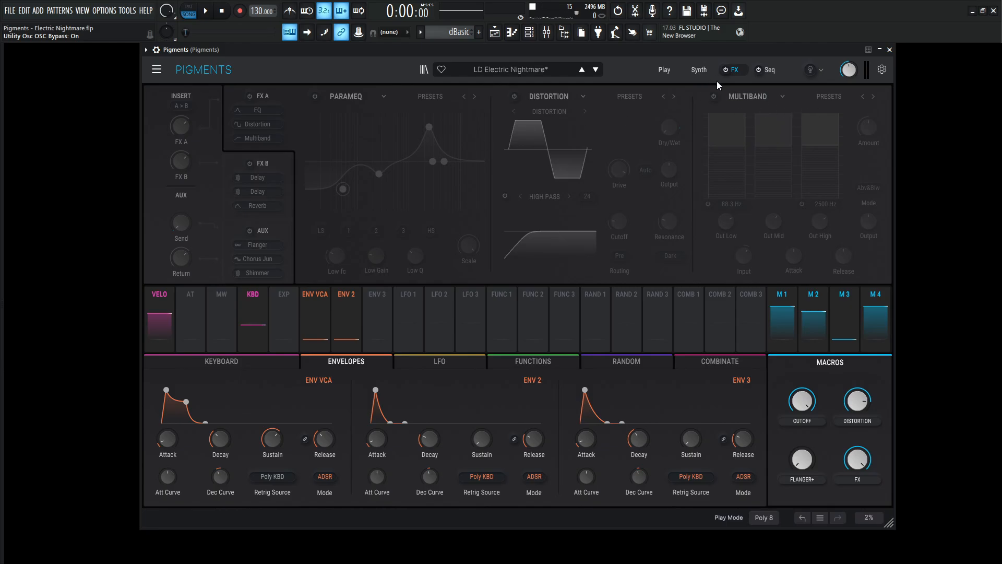
# - Show Engine 1's Poltergeist wavetable settings beside the MS-20 filter while auditioning notes
pyautogui.click(699, 70)
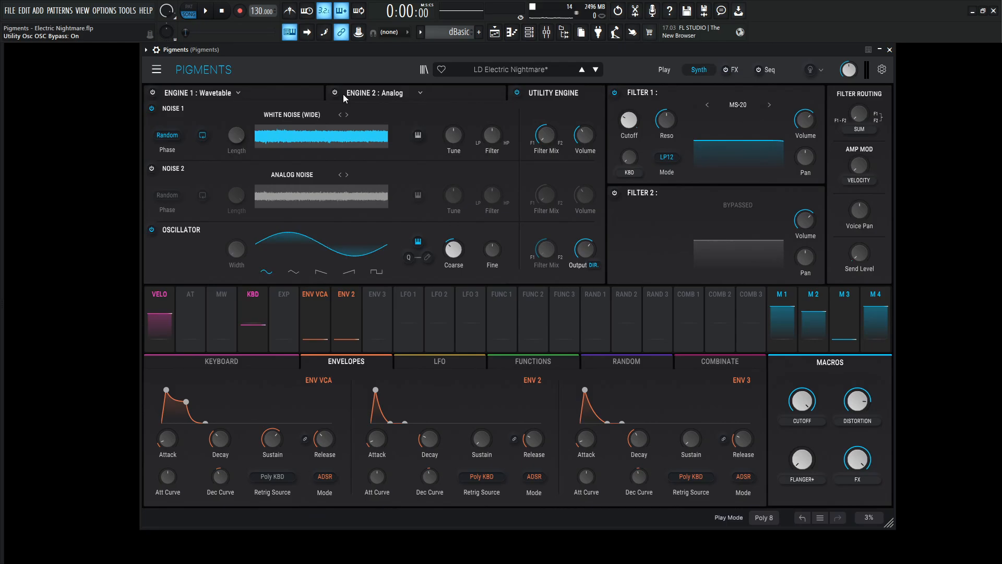
pyautogui.click(334, 93)
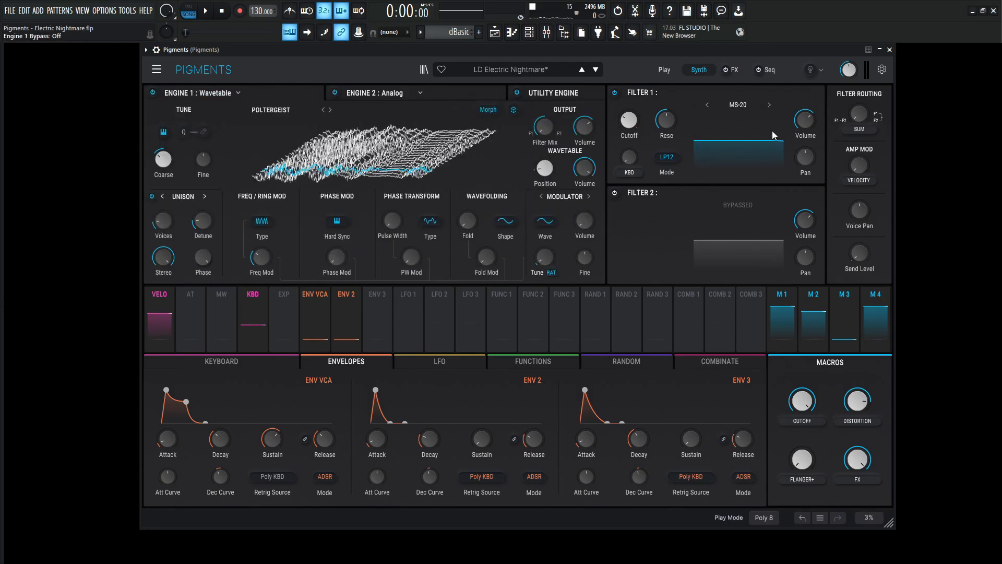
pyautogui.click(781, 295)
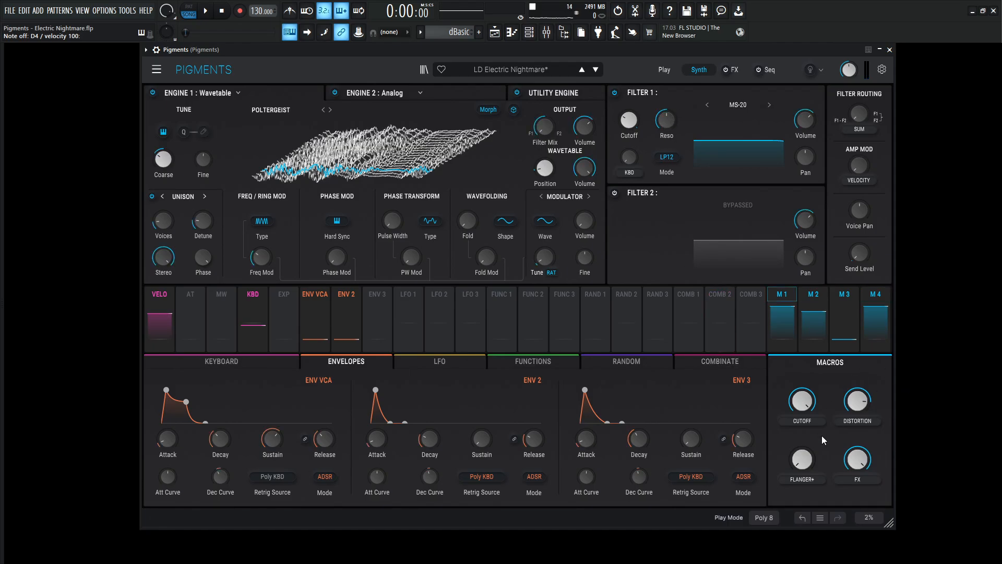
pyautogui.click(813, 294)
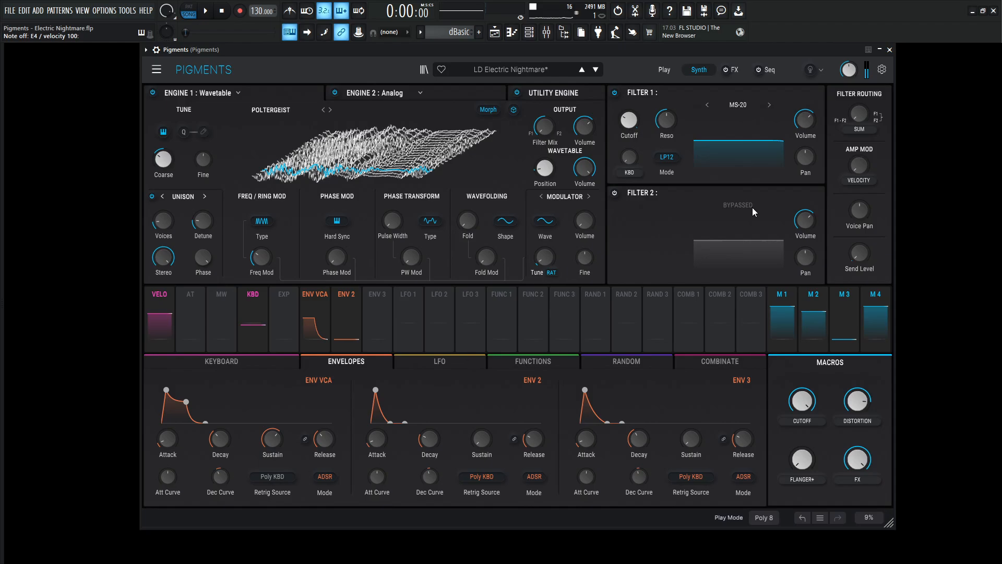
# - Show the FX A chain and select the parametric EQ's first peak band
pyautogui.click(736, 69)
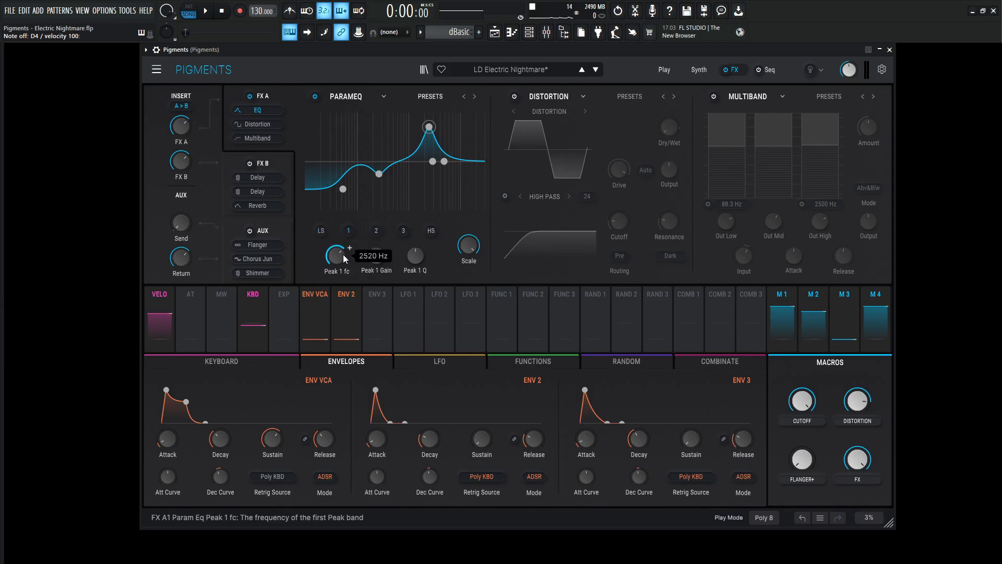
pyautogui.moveTo(377, 257)
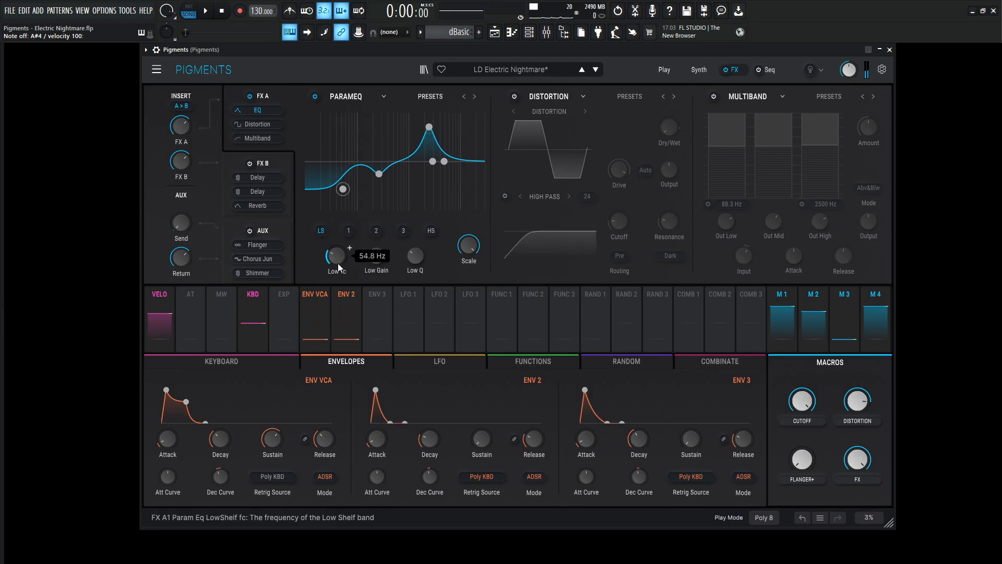
pyautogui.moveTo(376, 256)
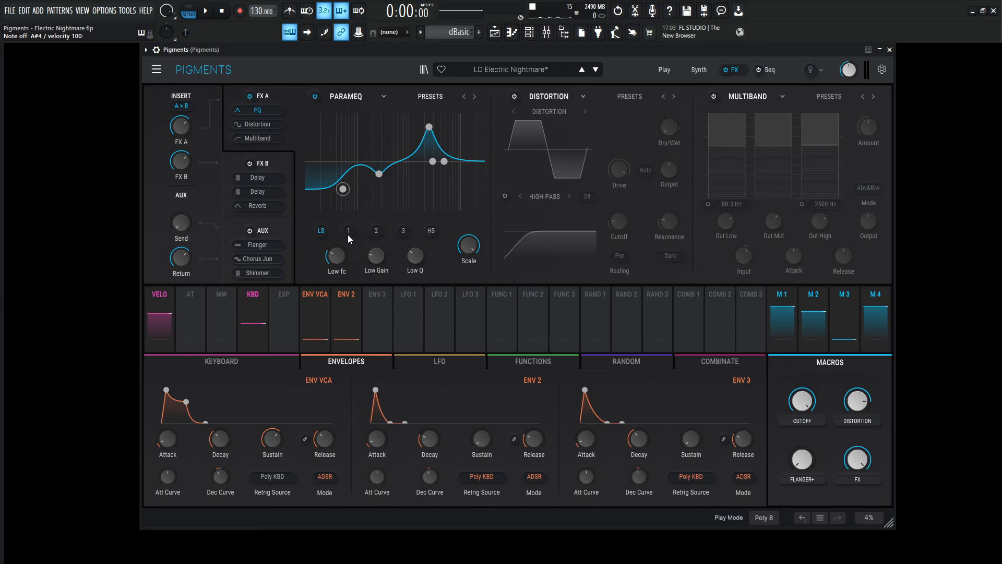
pyautogui.click(348, 231)
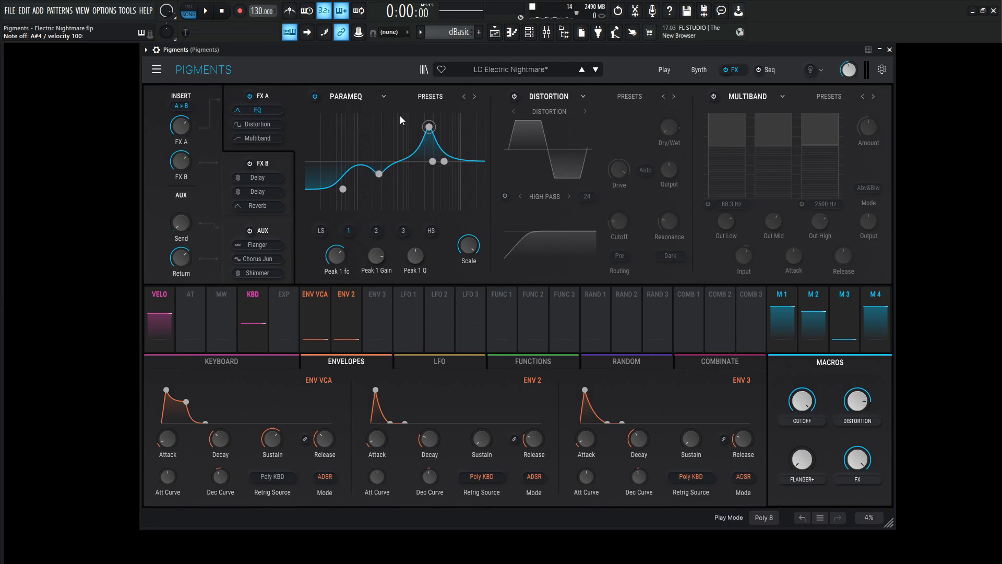
pyautogui.moveTo(337, 258)
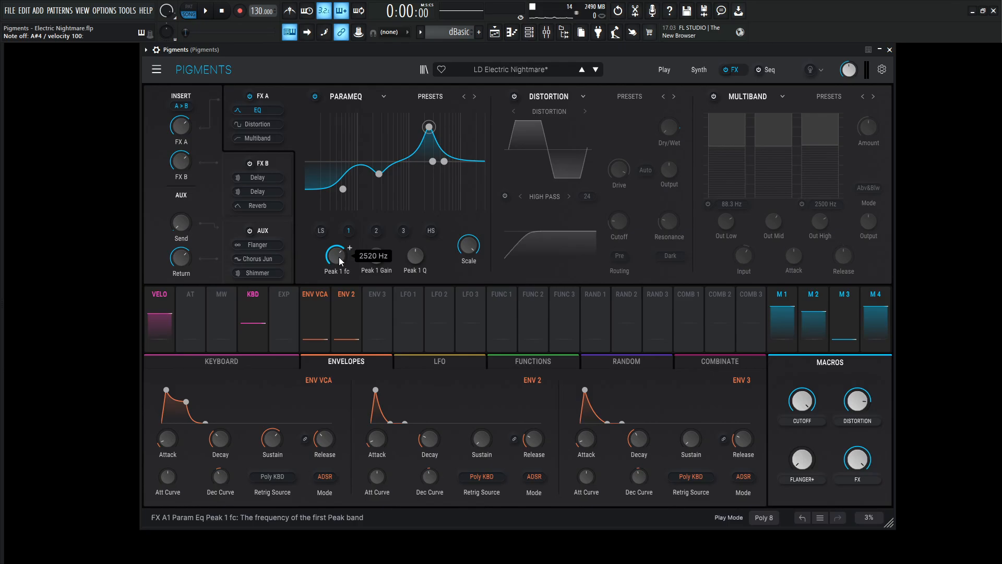
pyautogui.moveTo(375, 256)
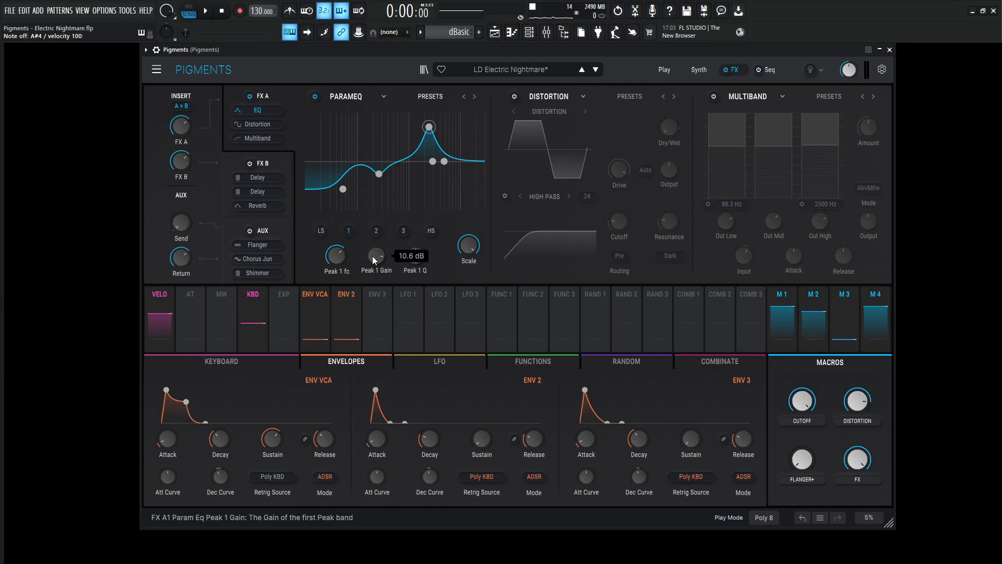
pyautogui.moveTo(415, 256)
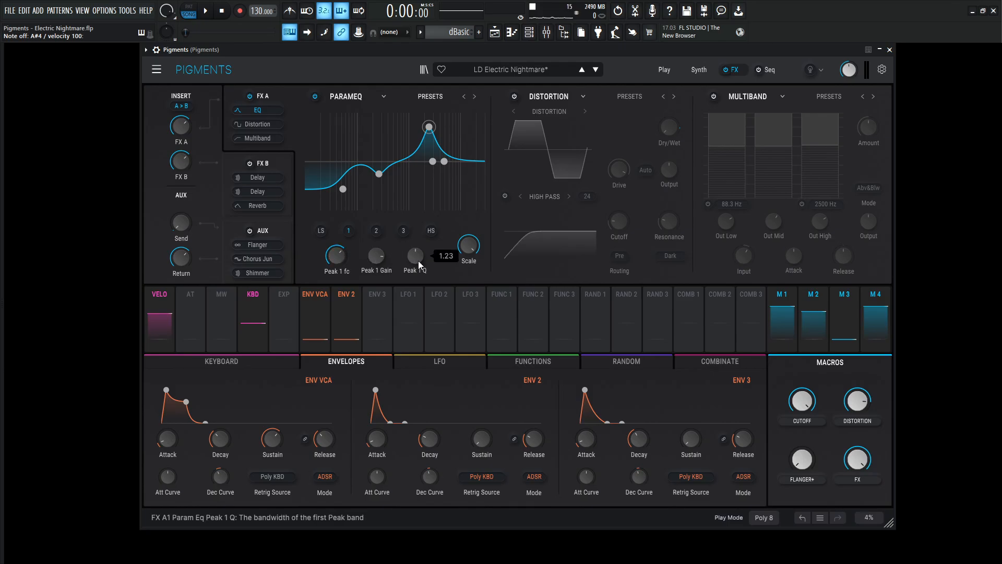
pyautogui.moveTo(376, 231)
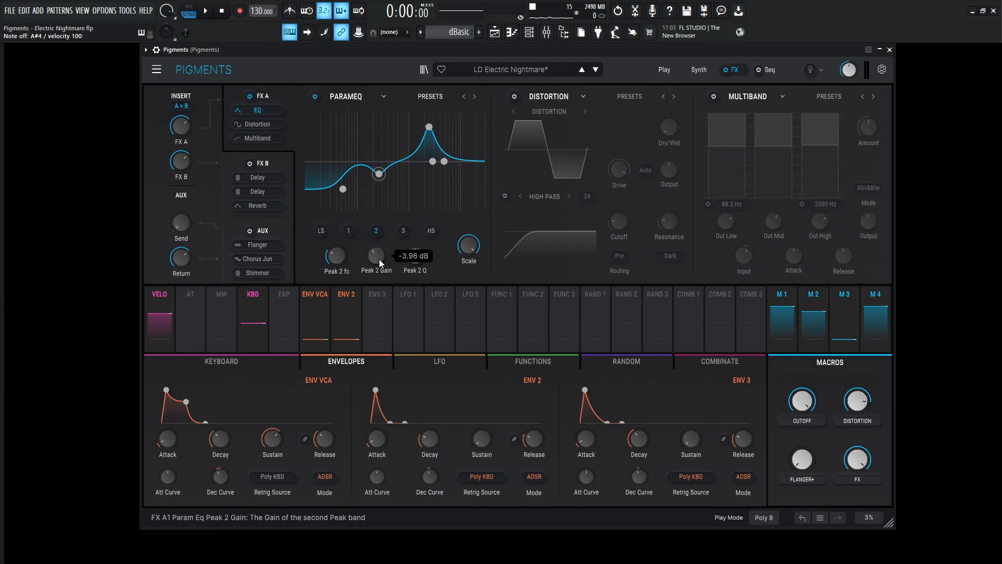
pyautogui.moveTo(414, 256)
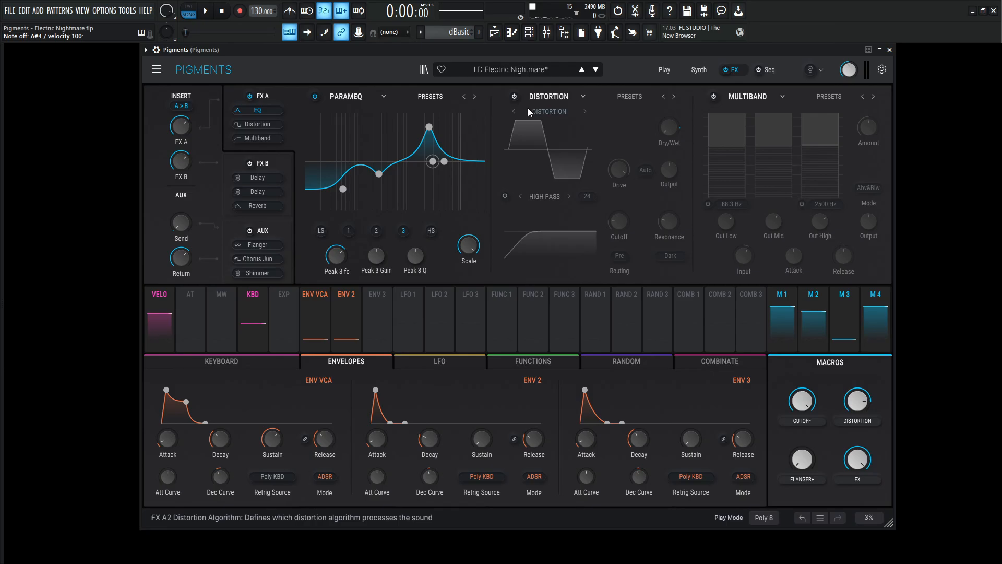
# - Switch on the Distortion effect in the FX A chain after the EQ
pyautogui.click(515, 96)
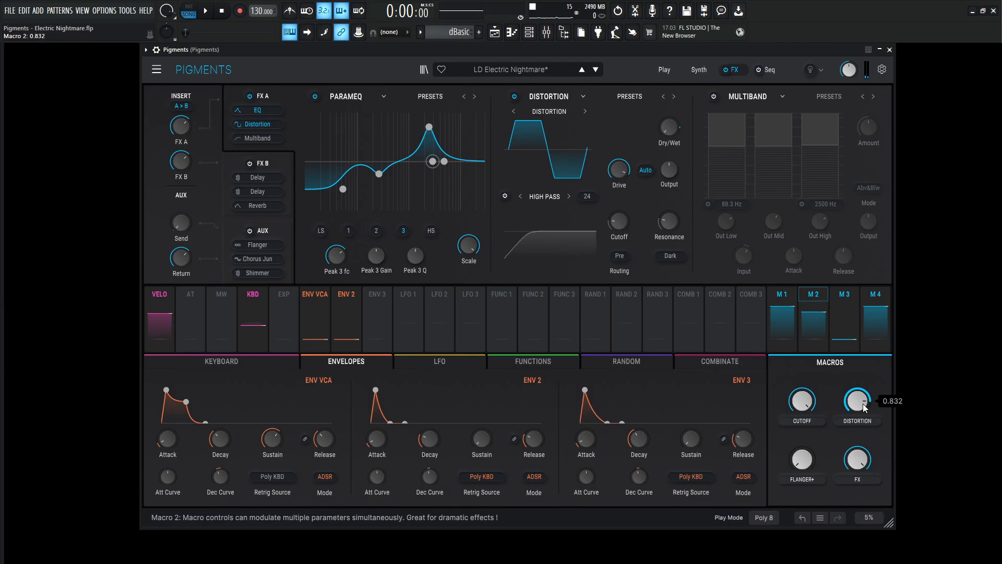
pyautogui.moveTo(844, 389)
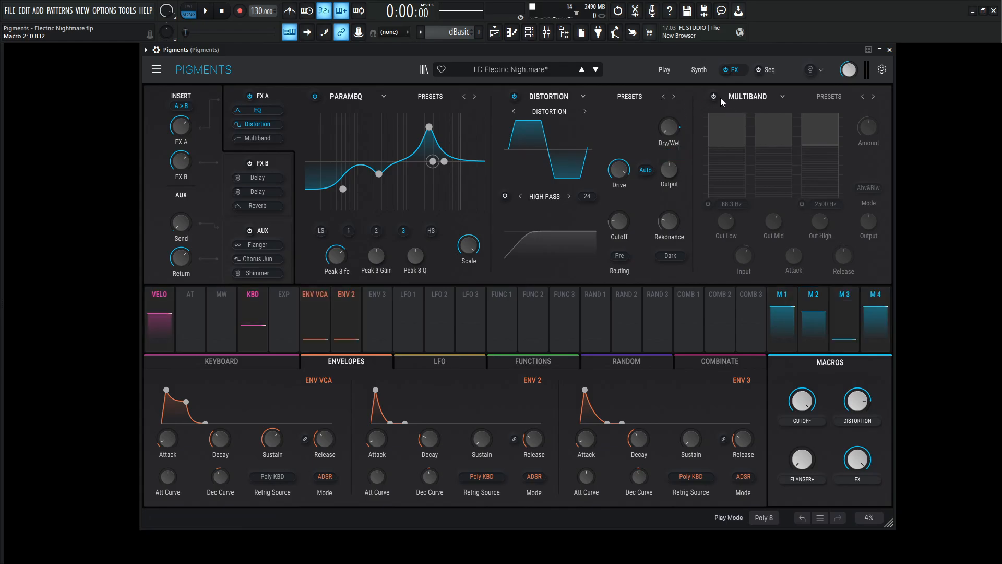
# - Switch on the Multiband effect so EQ, distortion and multiband are all active in FX A
pyautogui.click(713, 97)
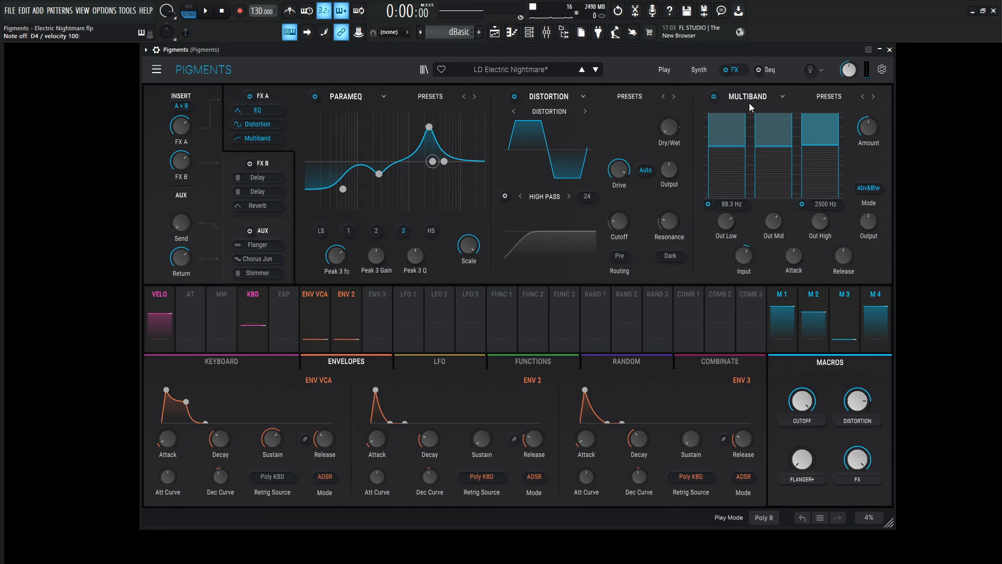
pyautogui.click(716, 96)
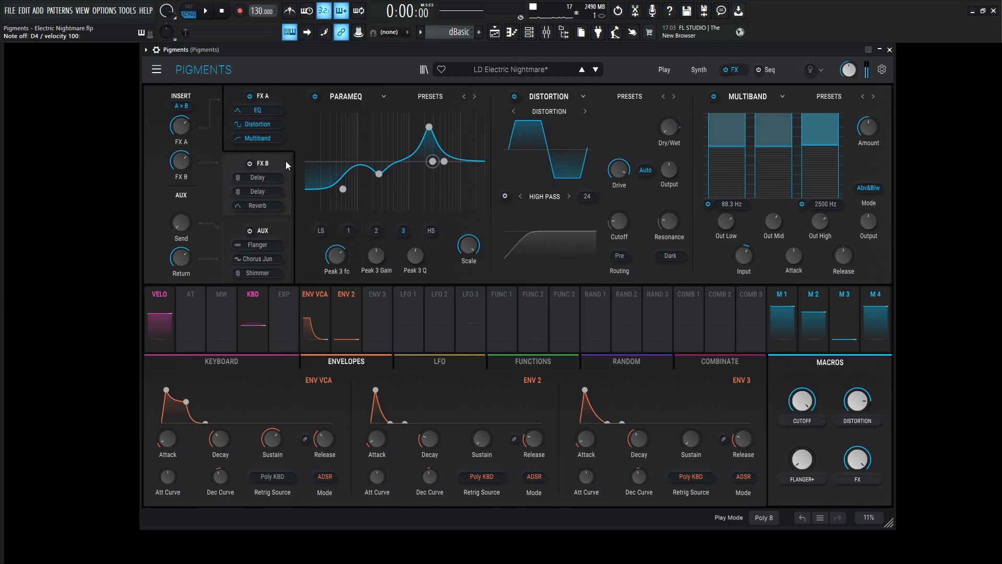
# - Show the FX B chain with the first ping-pong delay on and the second delay bypassed
pyautogui.click(260, 163)
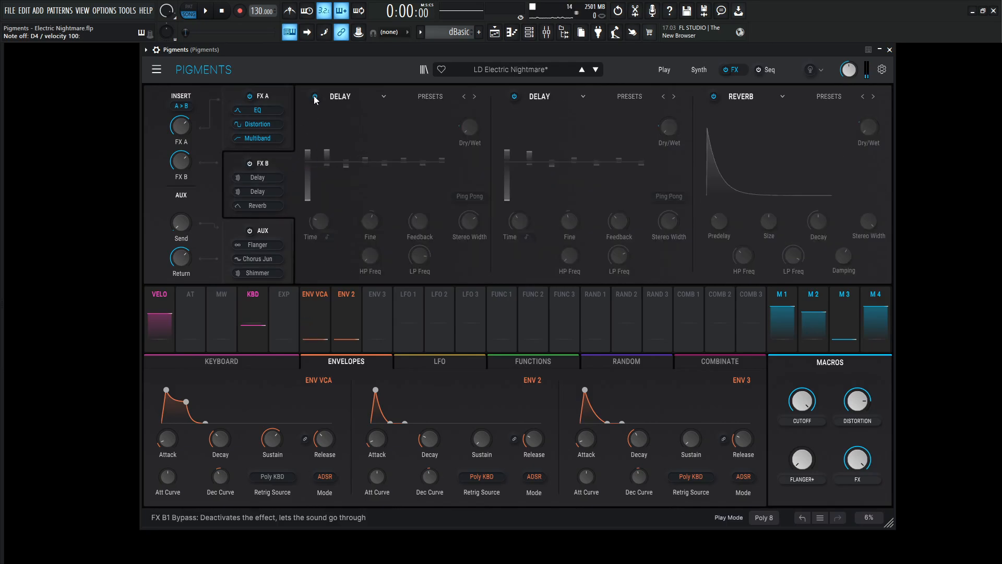
pyautogui.click(315, 96)
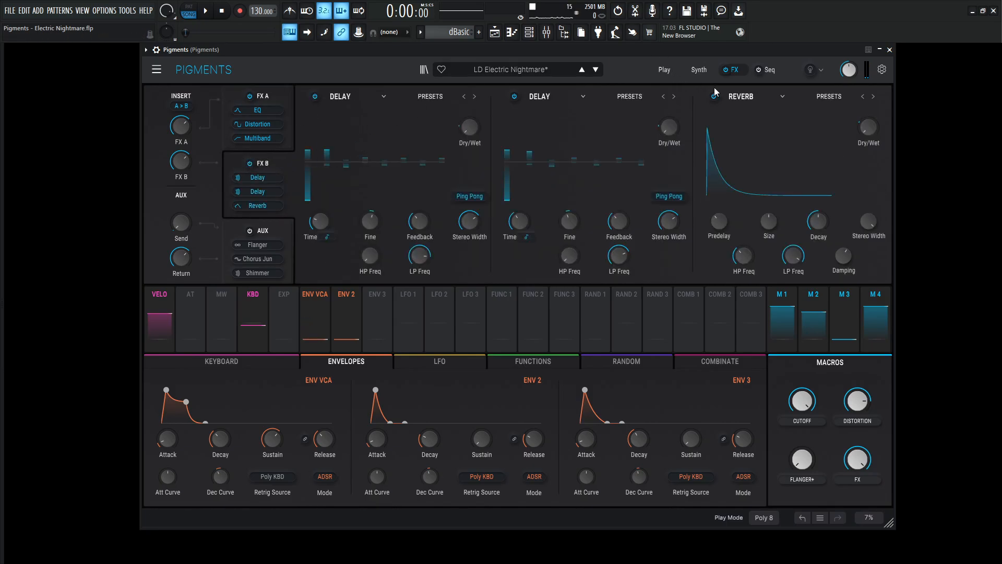
pyautogui.click(514, 96)
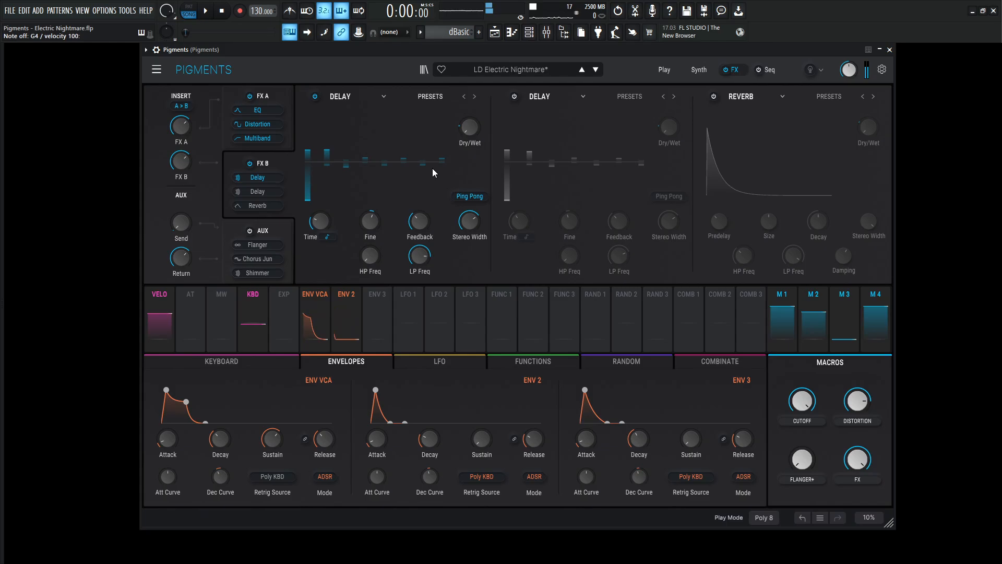
pyautogui.moveTo(369, 221)
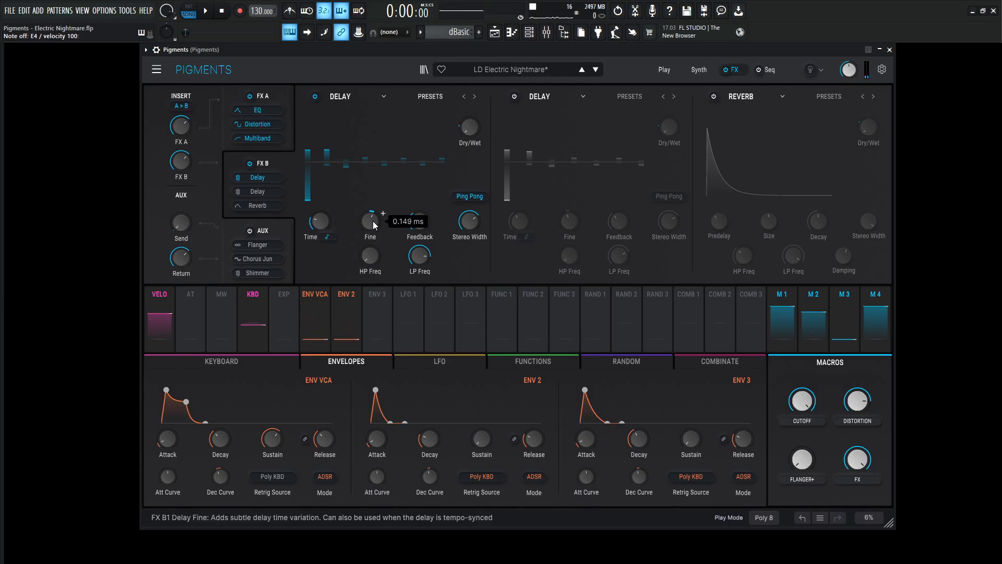
pyautogui.moveTo(457, 223)
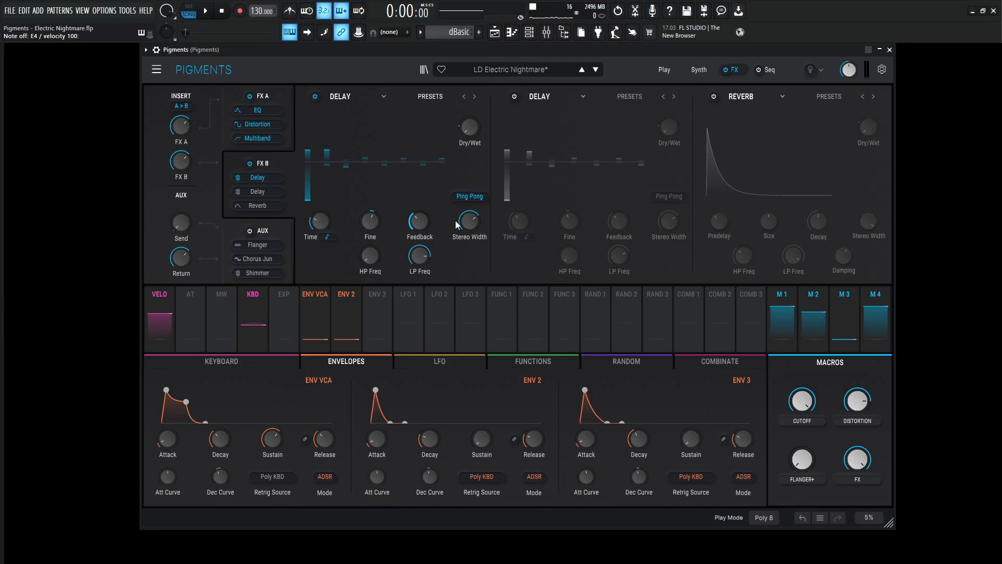
pyautogui.moveTo(494, 204)
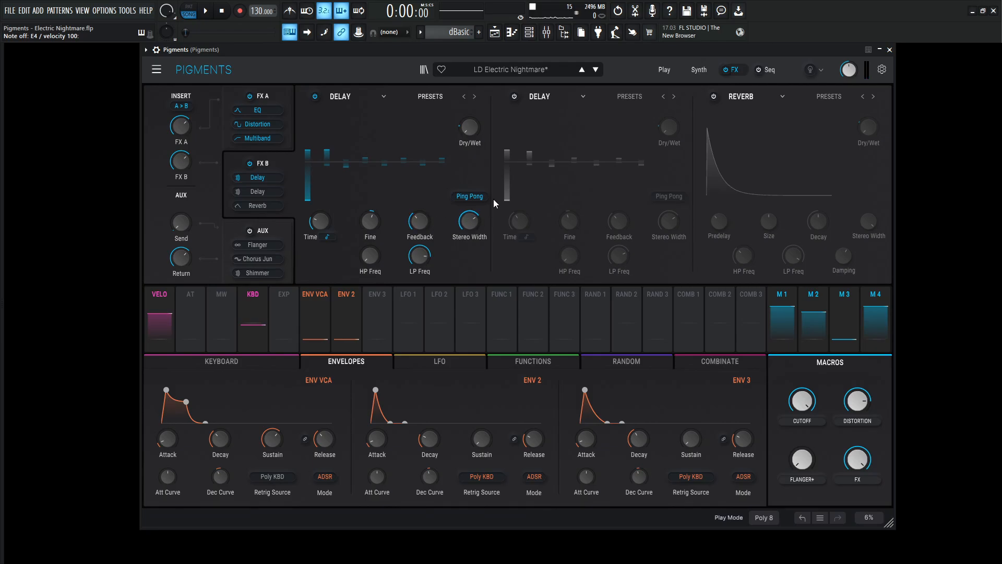
pyautogui.moveTo(370, 256)
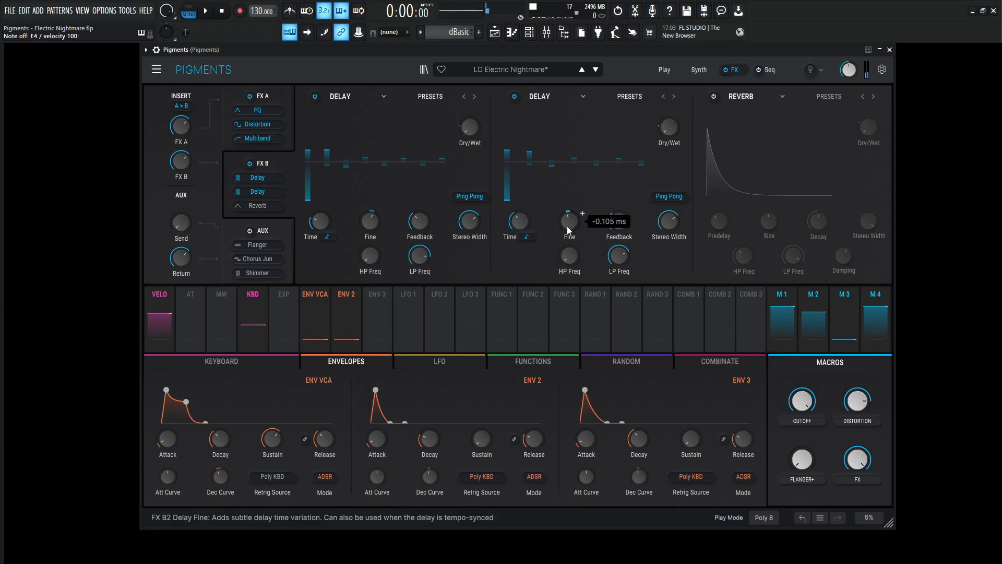
pyautogui.moveTo(591, 237)
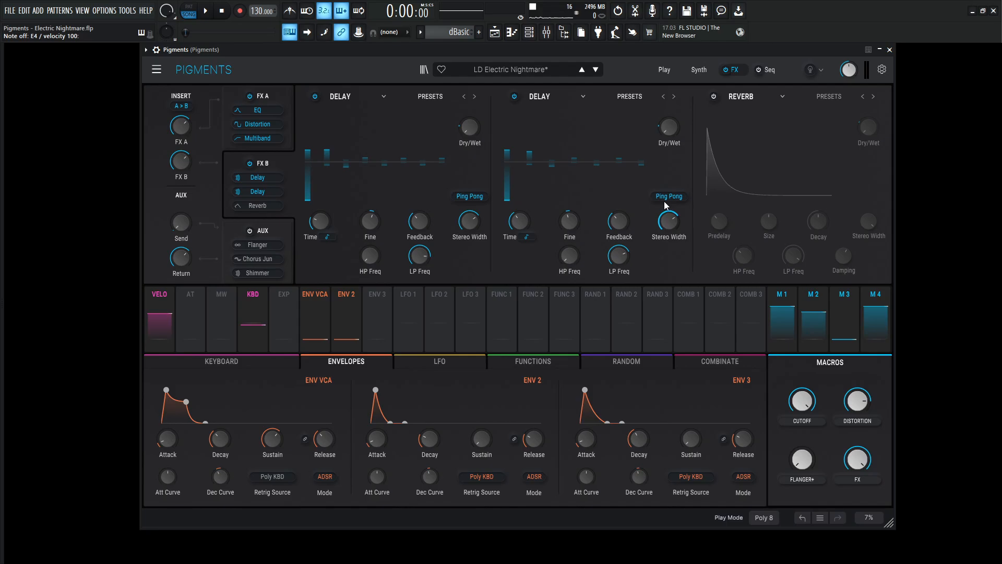
pyautogui.moveTo(568, 256)
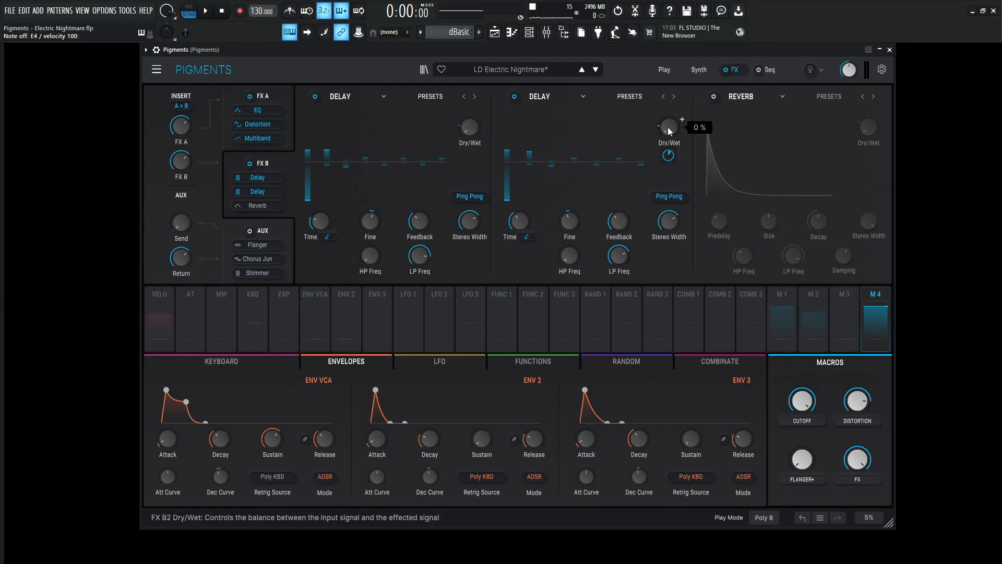
pyautogui.moveTo(668, 156)
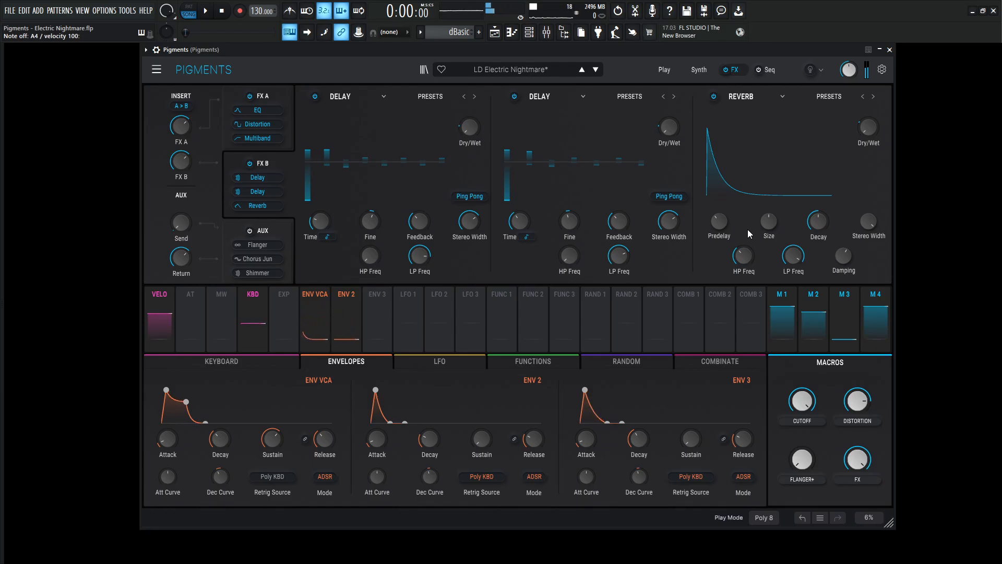
pyautogui.moveTo(718, 220)
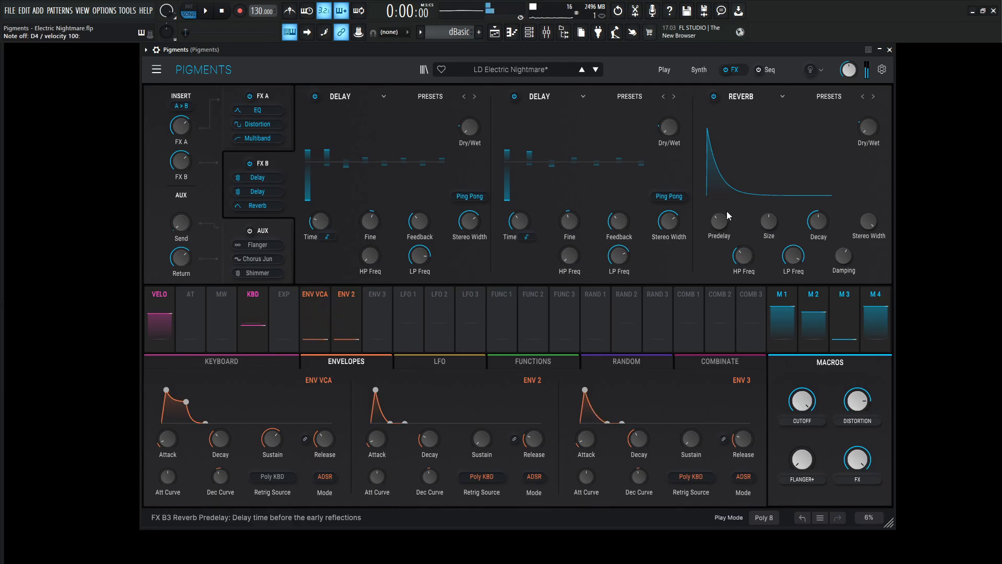
pyautogui.moveTo(769, 220)
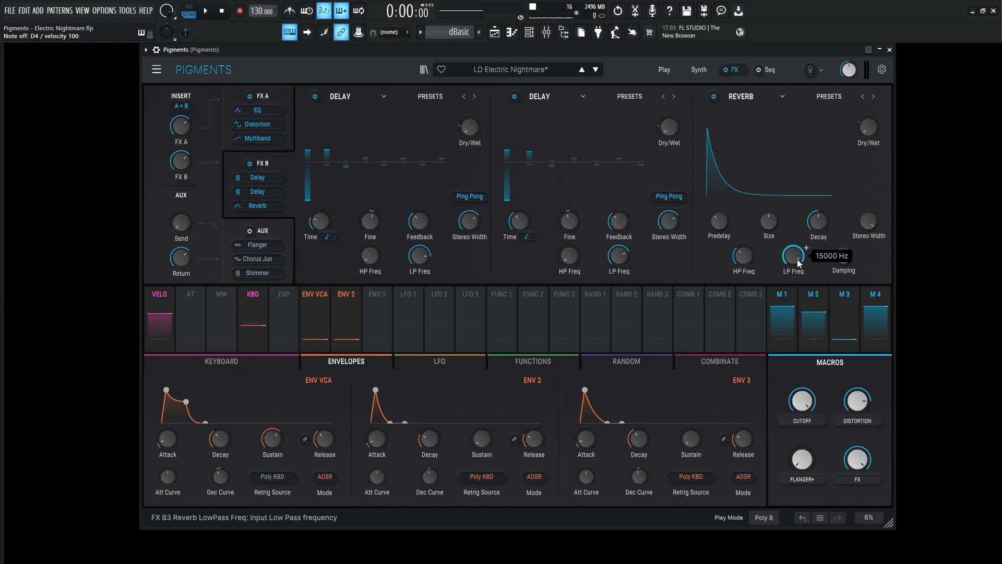
pyautogui.moveTo(843, 259)
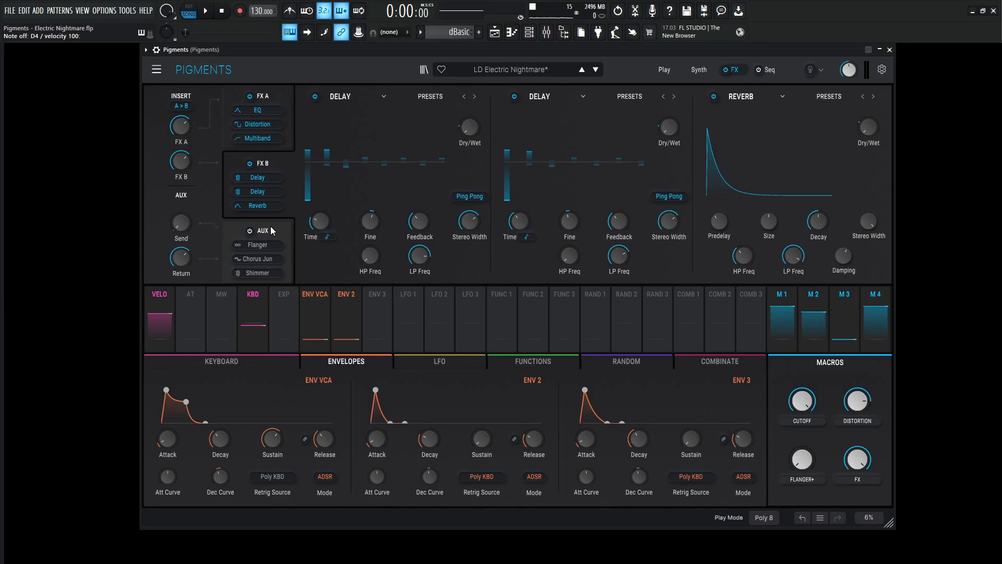
# - Show the AUX chain's Flanger, Chorus Jun-6 and Shimmer slots, all bypassed
pyautogui.click(501, 294)
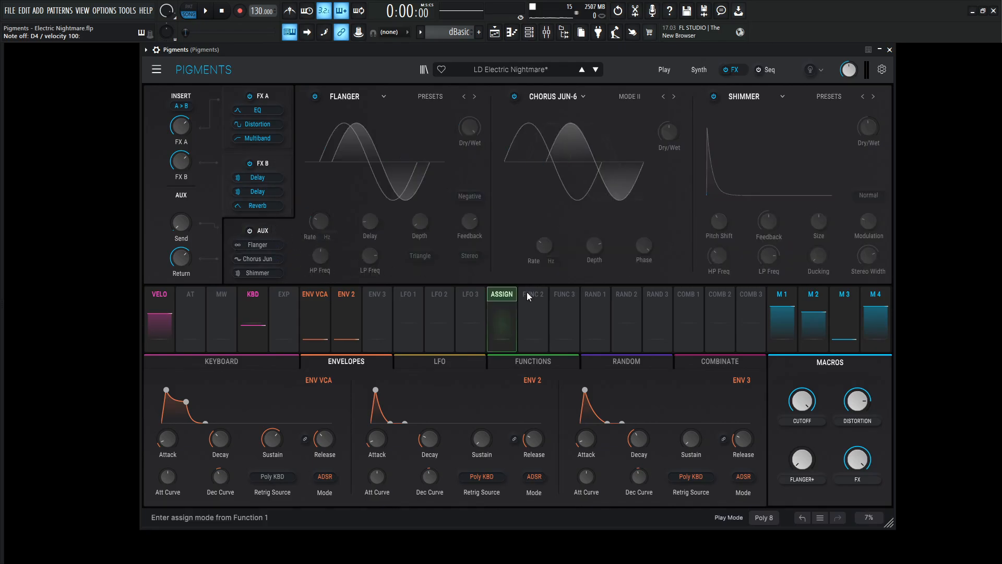
# - Inspect the flanger's settings and bypass the Shimmer, leaving flanger and Chorus Jun-6 active
pyautogui.click(241, 231)
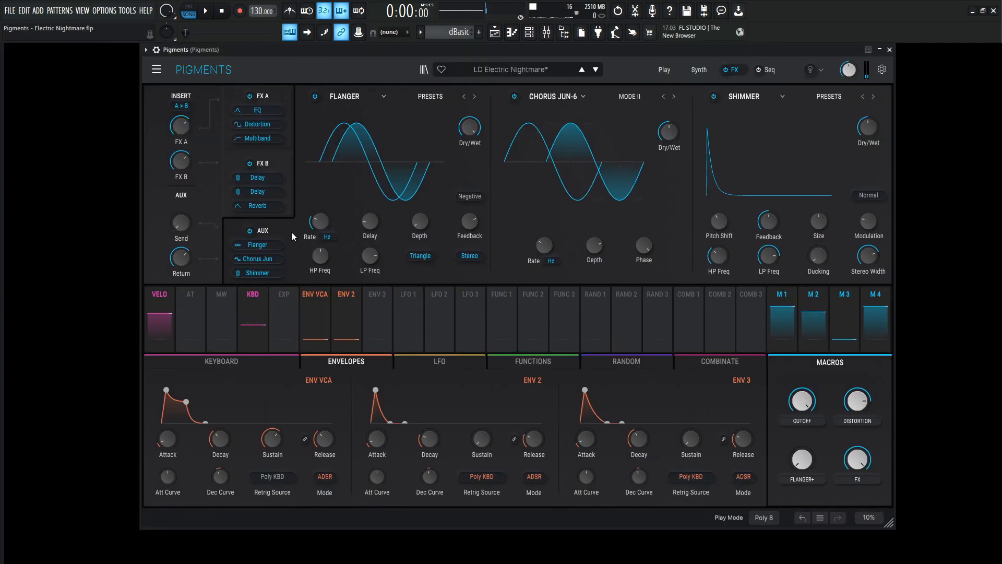
pyautogui.moveTo(801, 459)
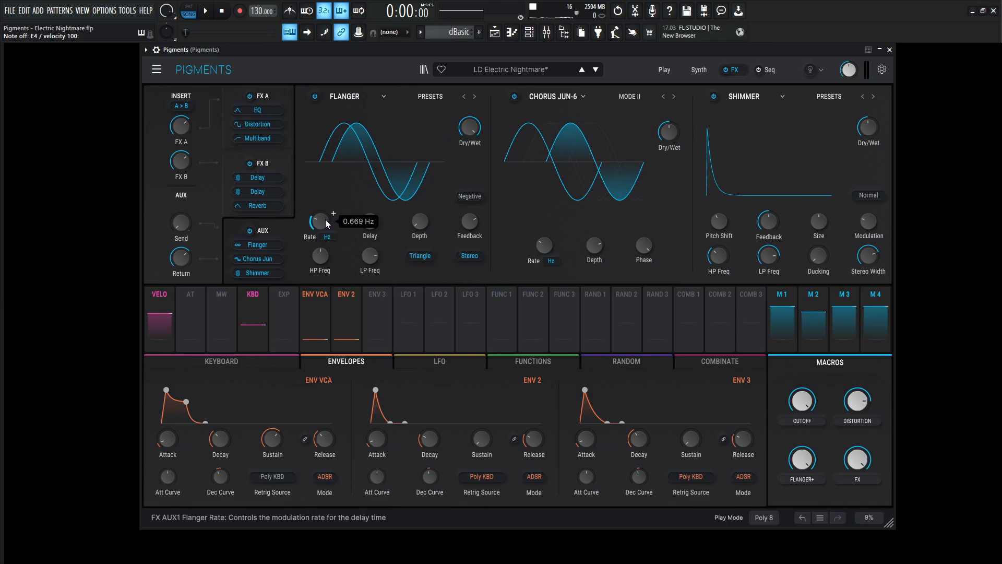
pyautogui.moveTo(370, 222)
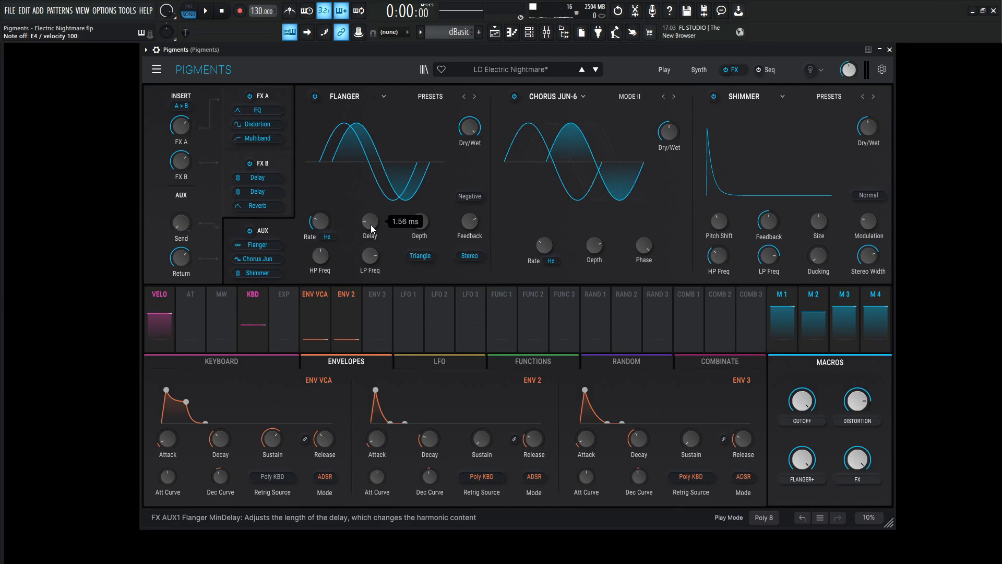
pyautogui.moveTo(418, 222)
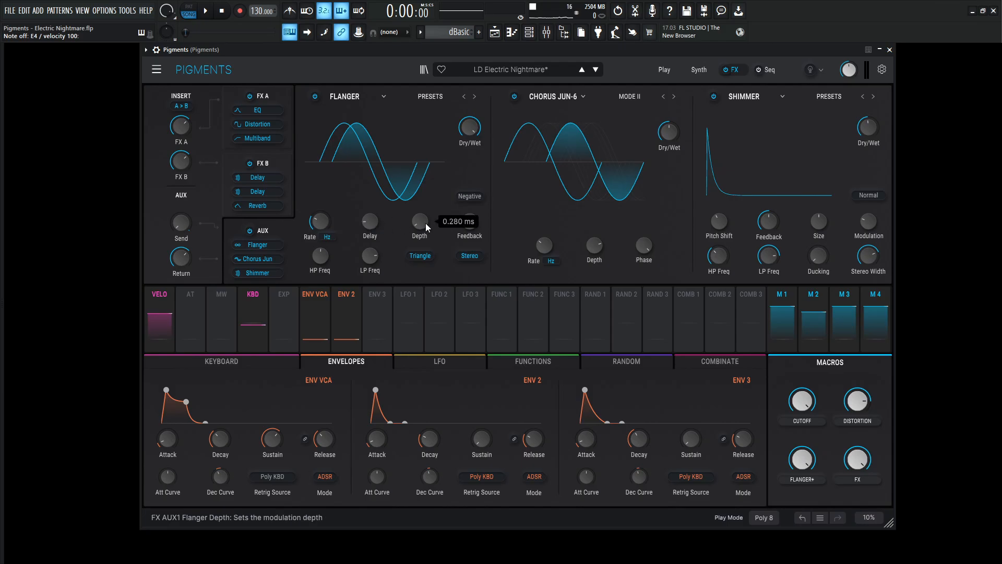
pyautogui.moveTo(469, 221)
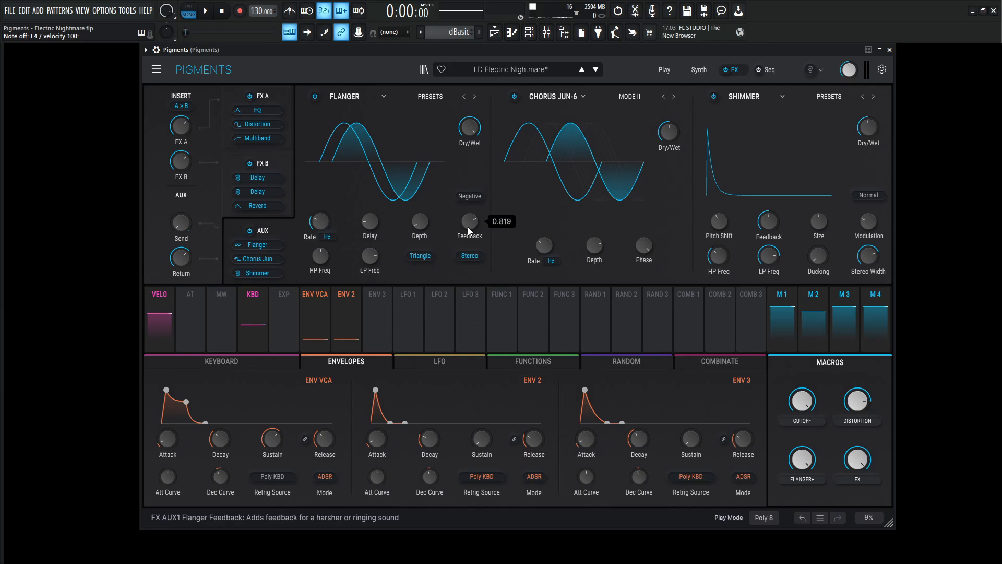
pyautogui.moveTo(320, 254)
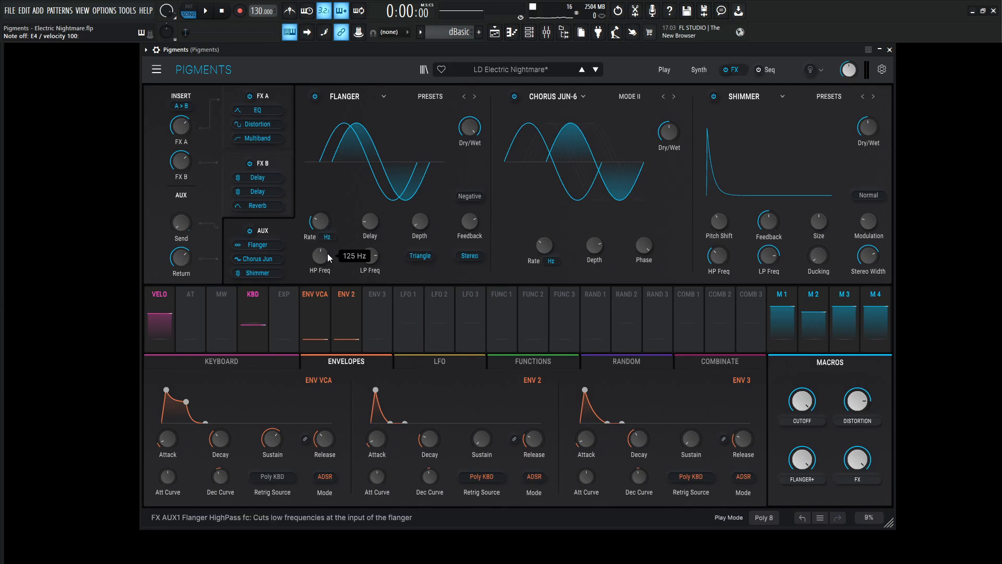
pyautogui.moveTo(368, 255)
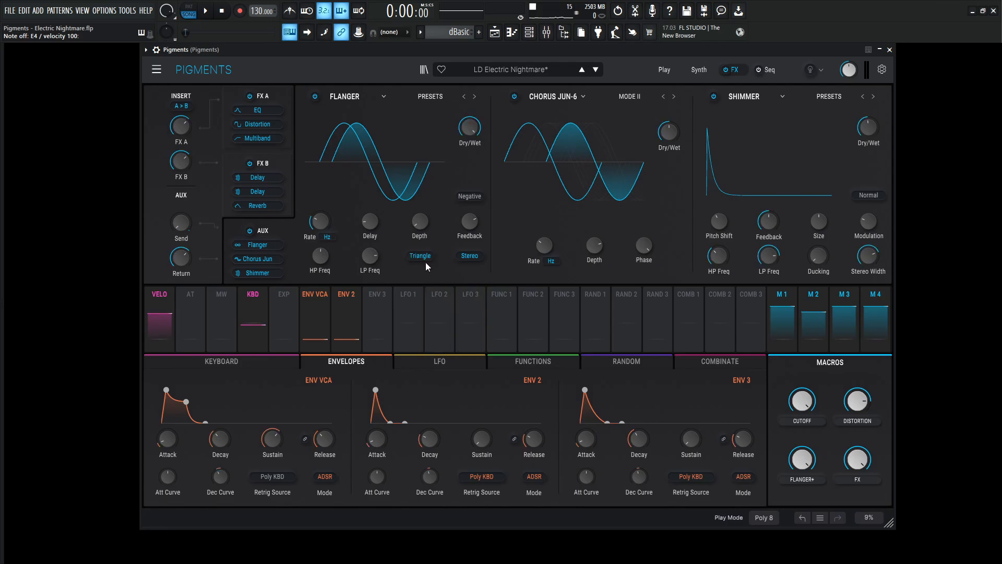
pyautogui.moveTo(485, 201)
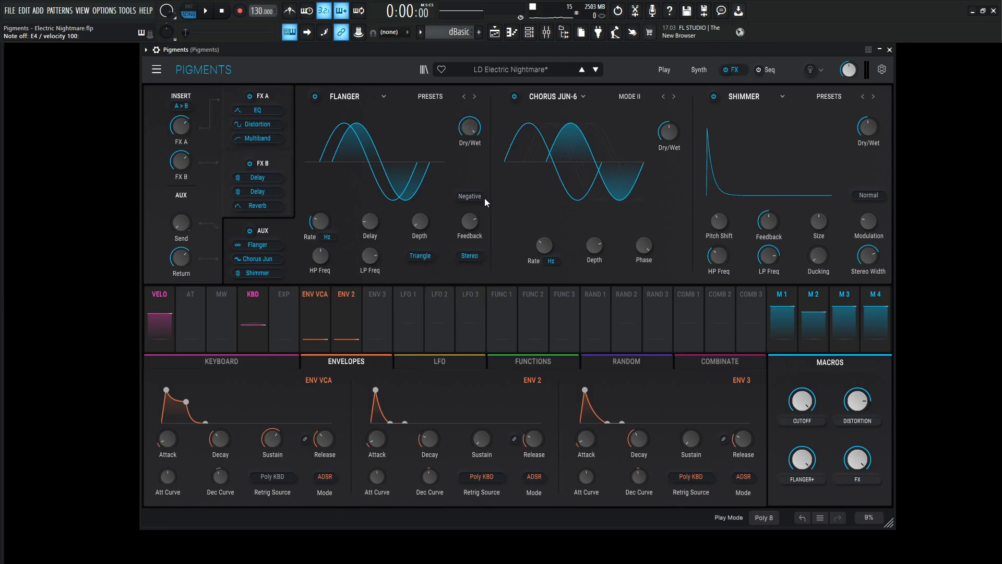
pyautogui.click(711, 97)
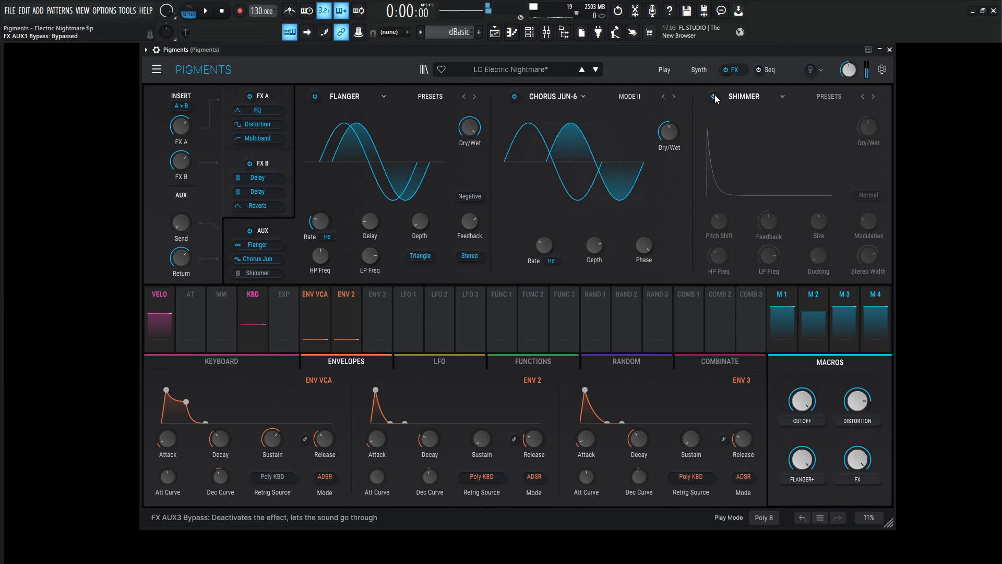
pyautogui.click(515, 96)
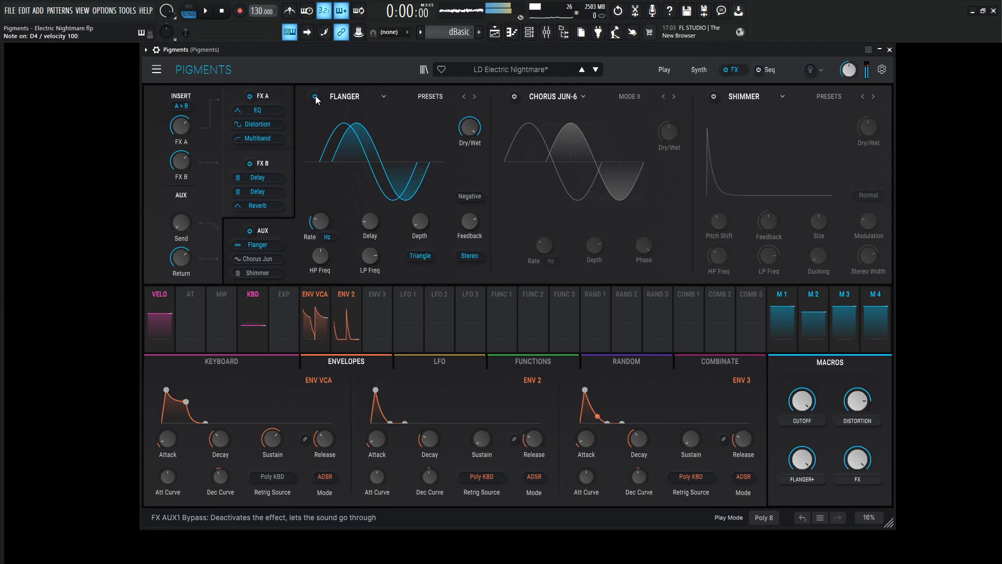
pyautogui.click(314, 96)
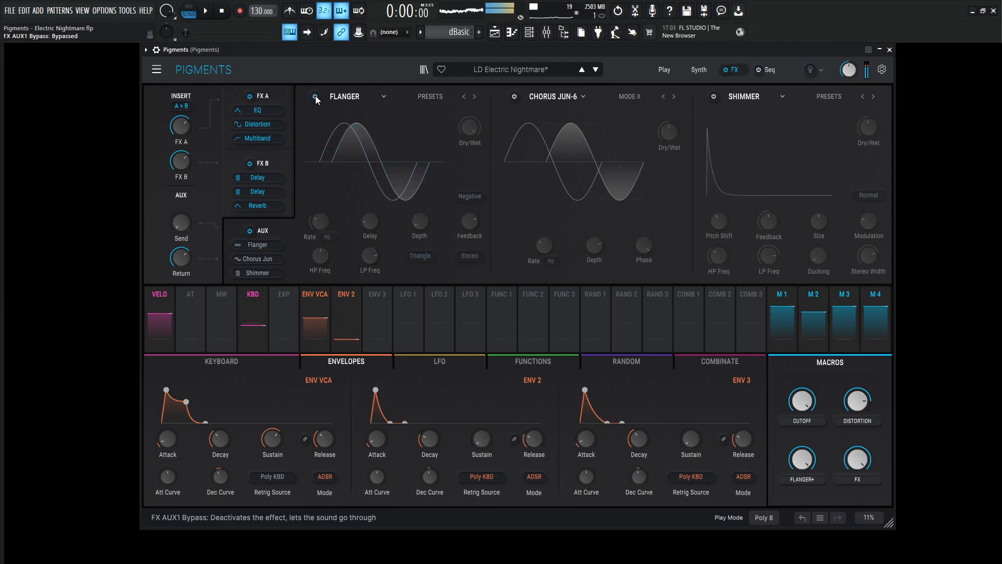
pyautogui.click(315, 96)
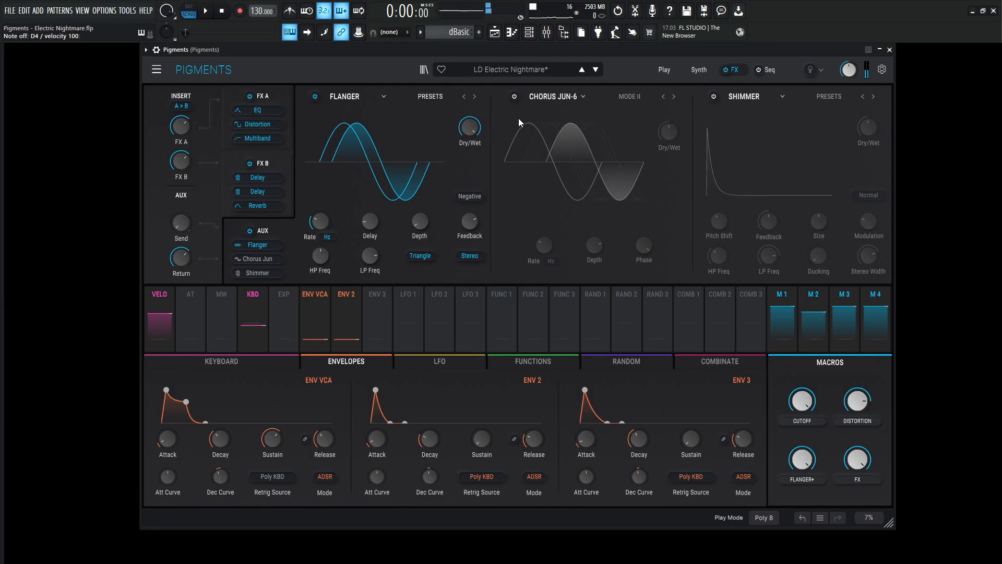
pyautogui.click(515, 96)
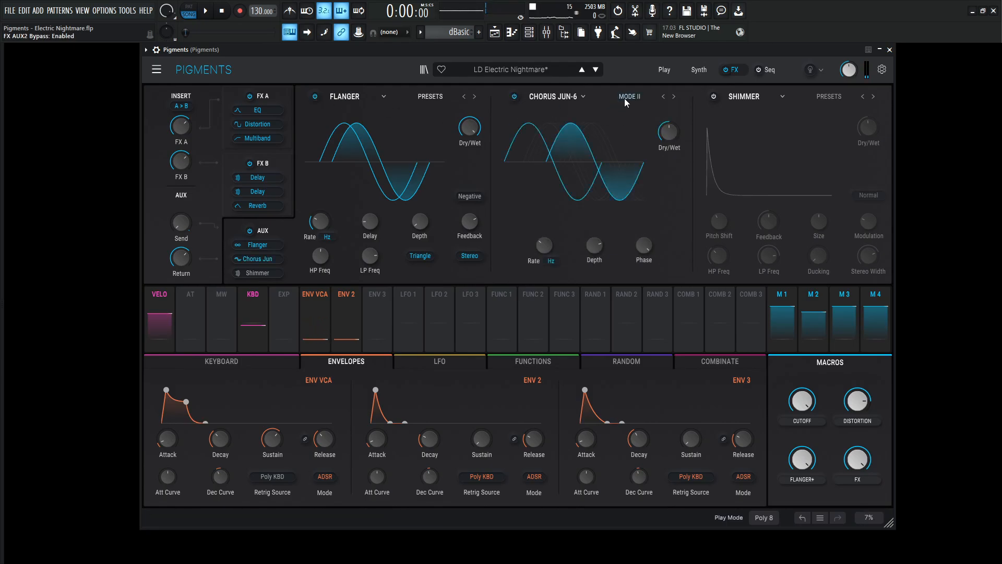
pyautogui.moveTo(668, 132)
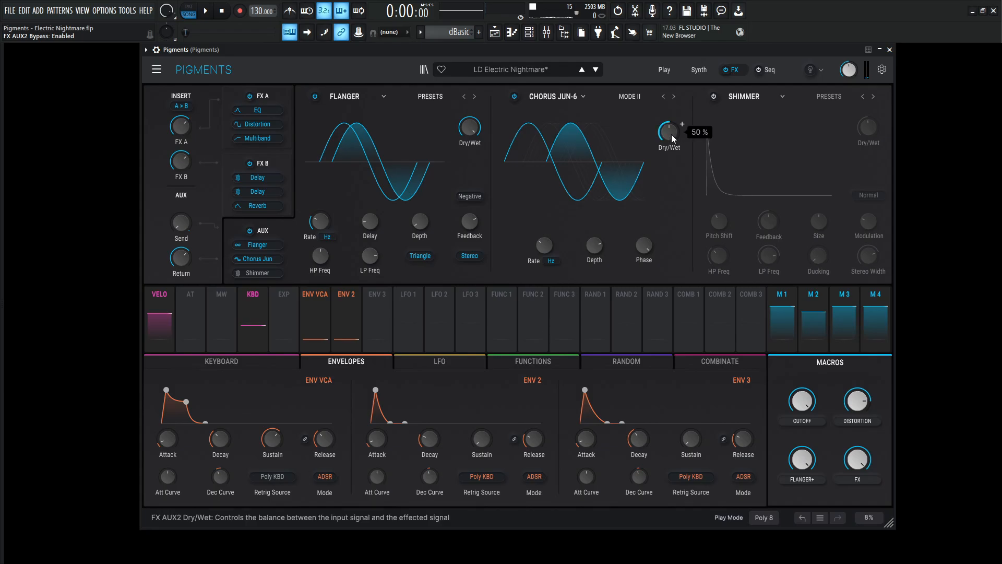
pyautogui.moveTo(626, 137)
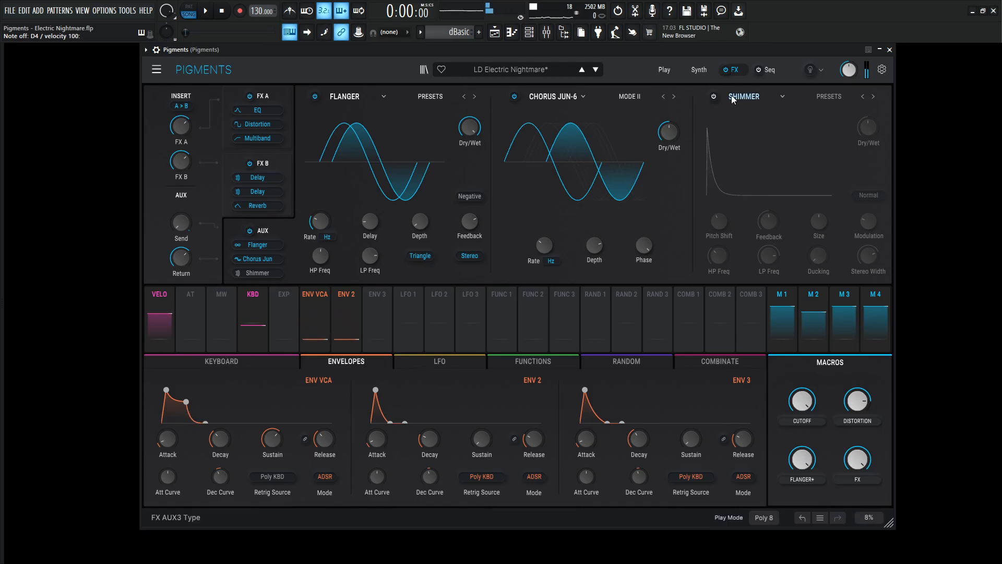
# - Re-enable the Shimmer with its -5.00 semitone pitch shift so all three AUX effects run
pyautogui.click(713, 96)
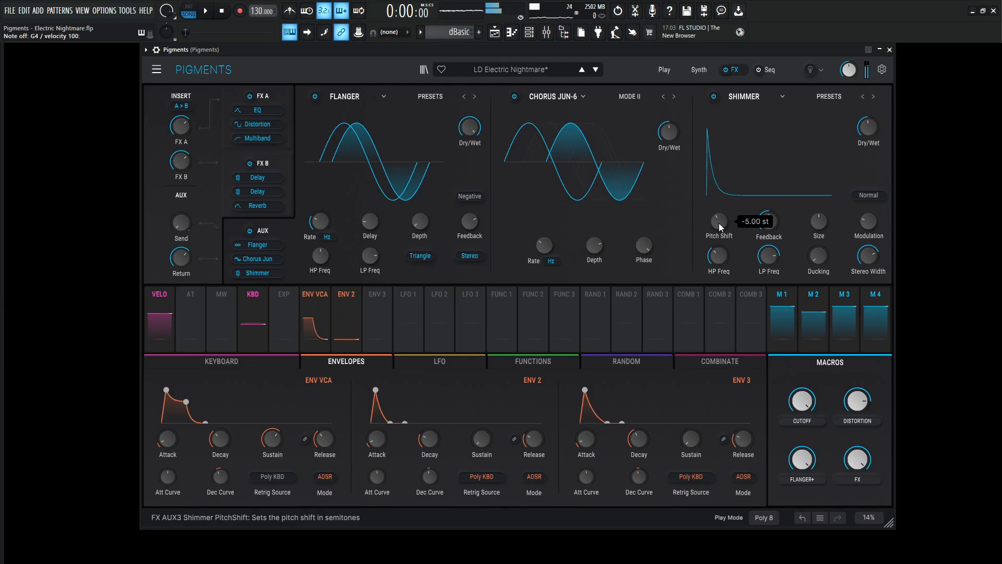
pyautogui.moveTo(821, 144)
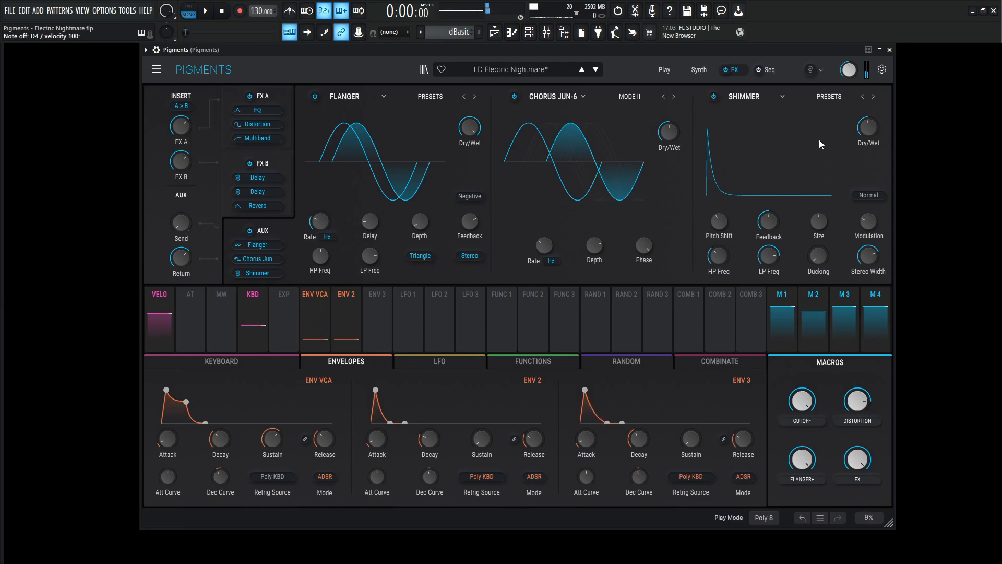
pyautogui.moveTo(767, 221)
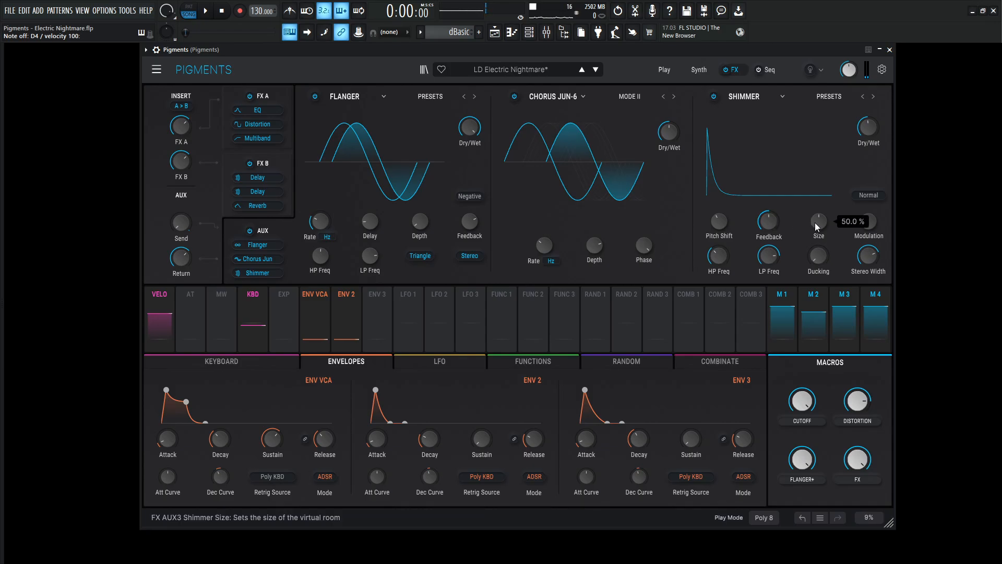
pyautogui.moveTo(743, 252)
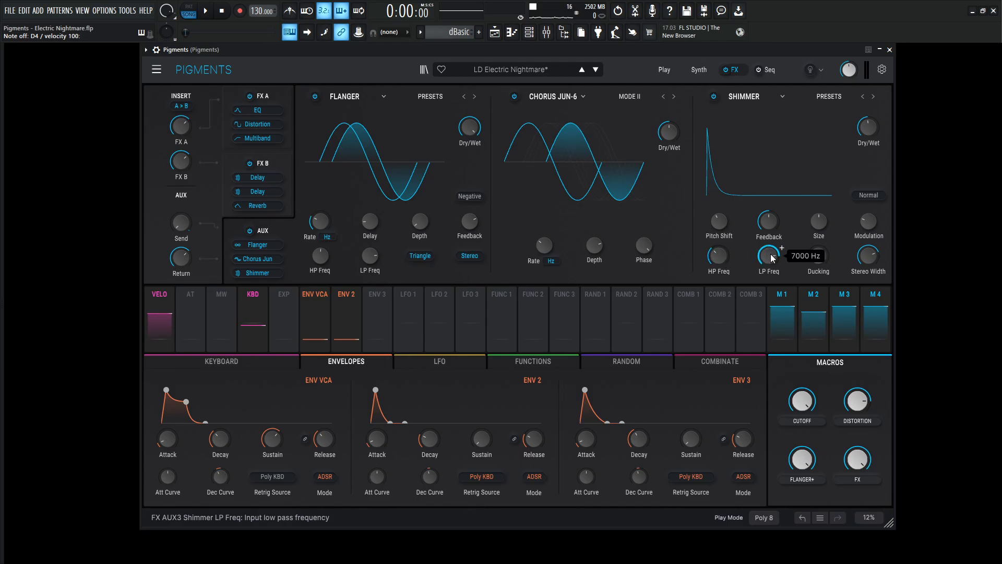
pyautogui.moveTo(850, 265)
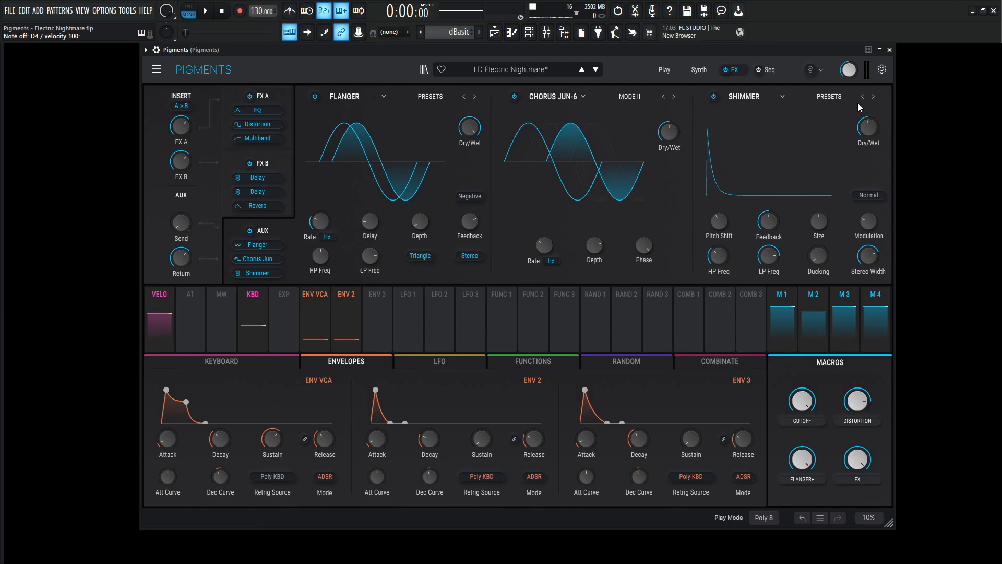
pyautogui.moveTo(866, 181)
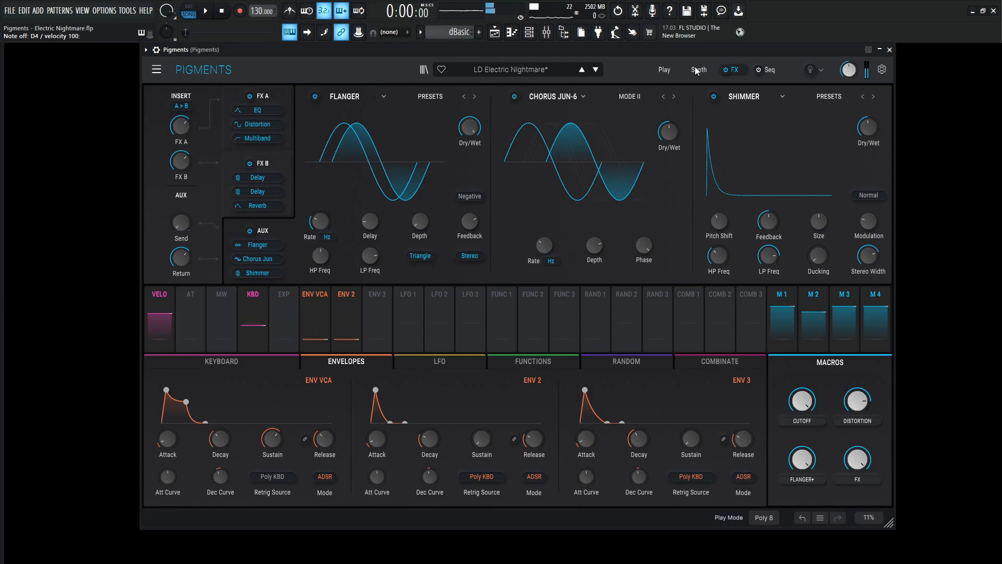
# - Return to the Synth page with the wavetable and analog engines and MS-20 filter
pyautogui.click(699, 70)
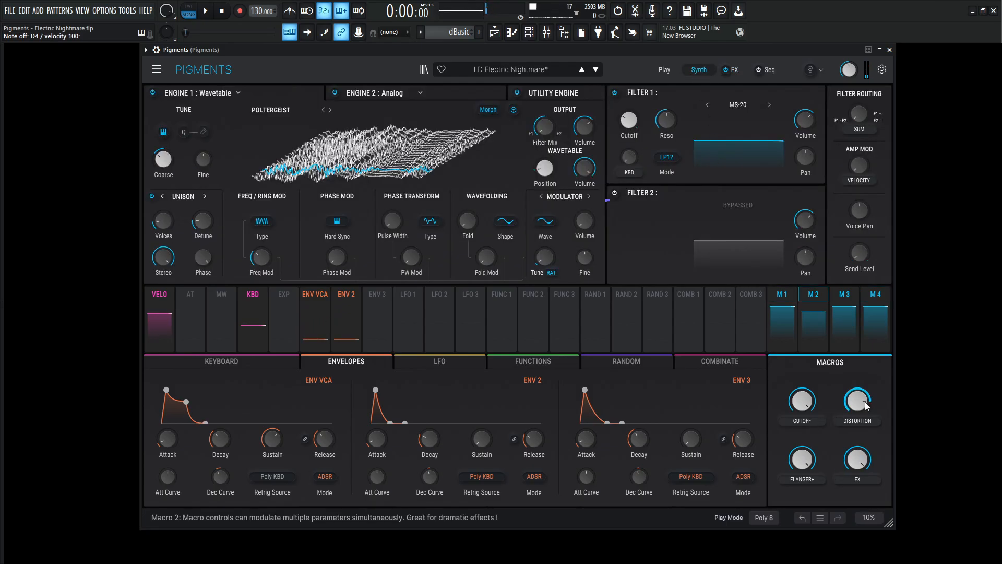